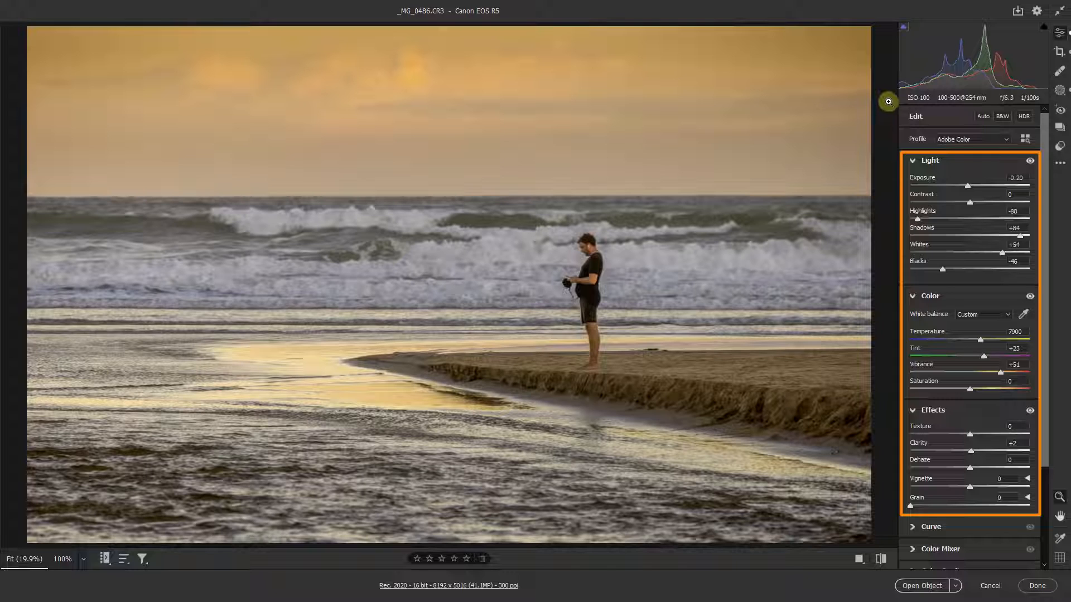
mouse_move(1062, 98)
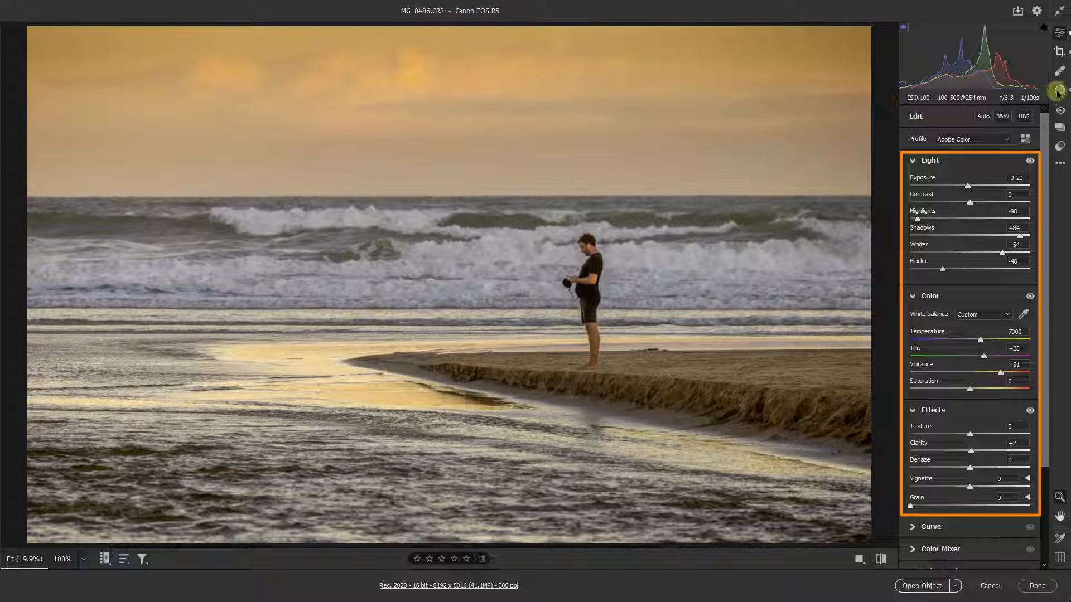
mouse_move(1057, 89)
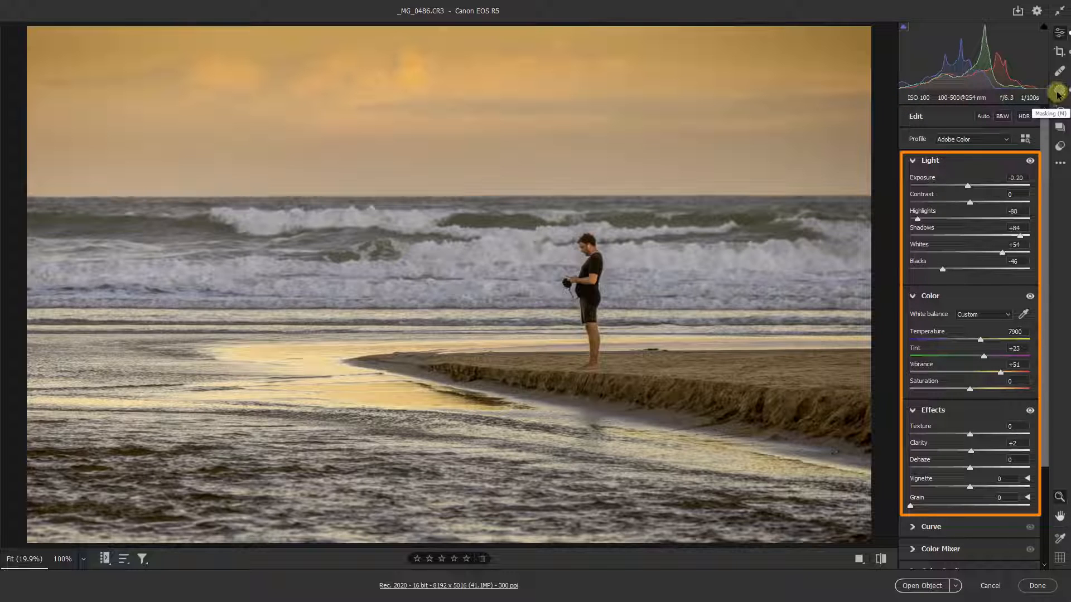
mouse_move(1056, 95)
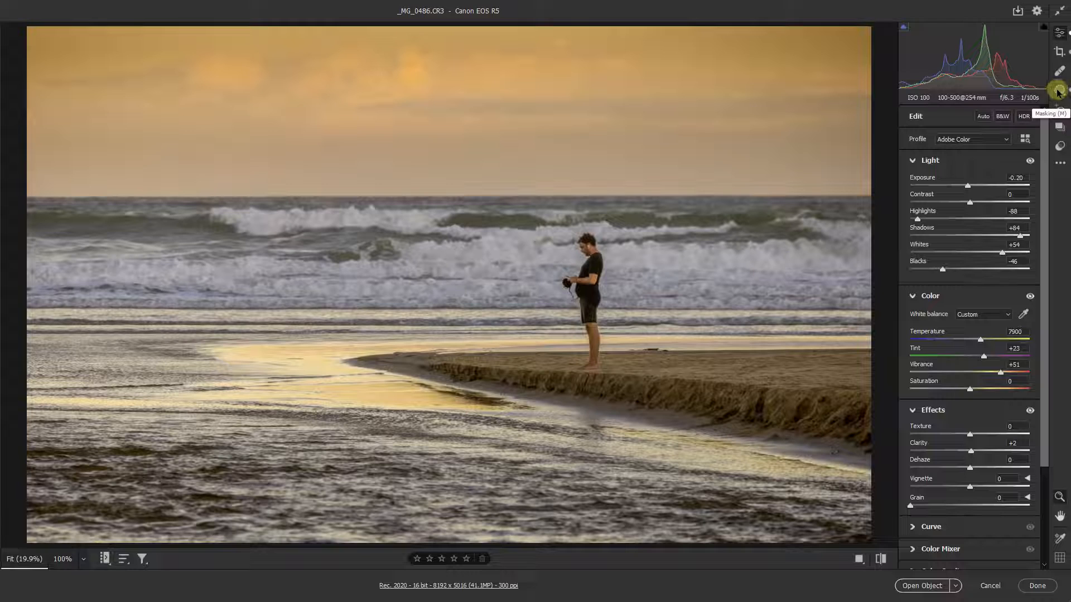
Open the edited sunset photo in Photoshop, close it, and browse back in Bridge.
left_click(921, 586)
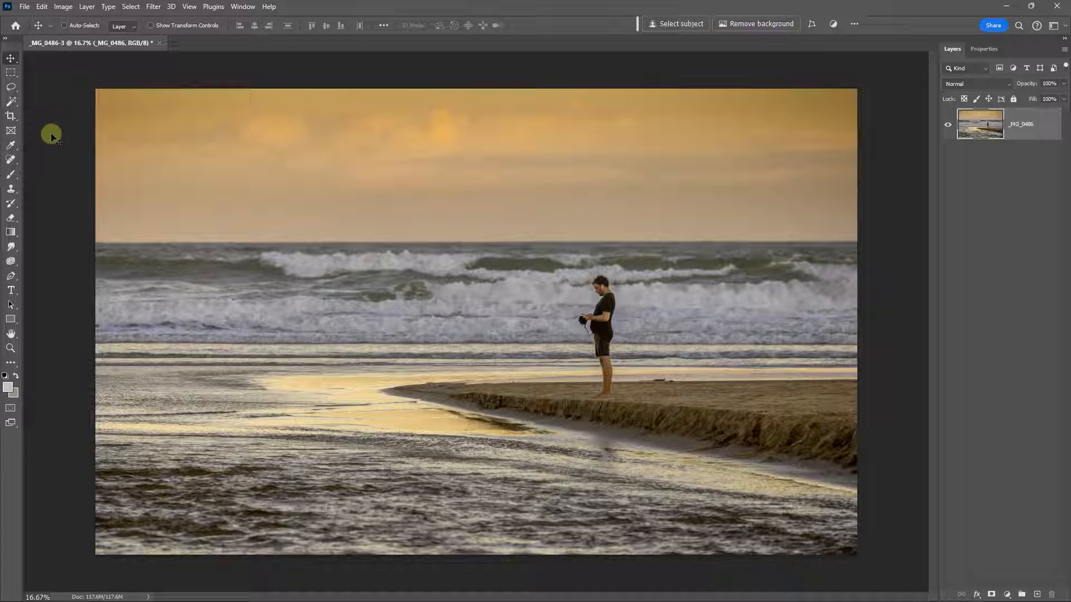
mouse_move(160, 52)
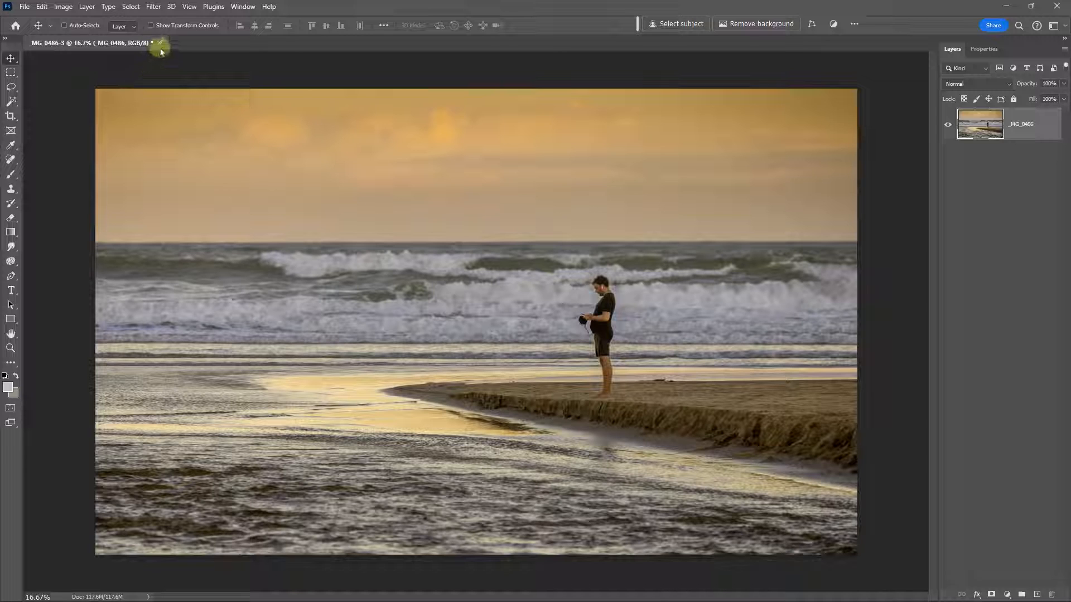
left_click(162, 42)
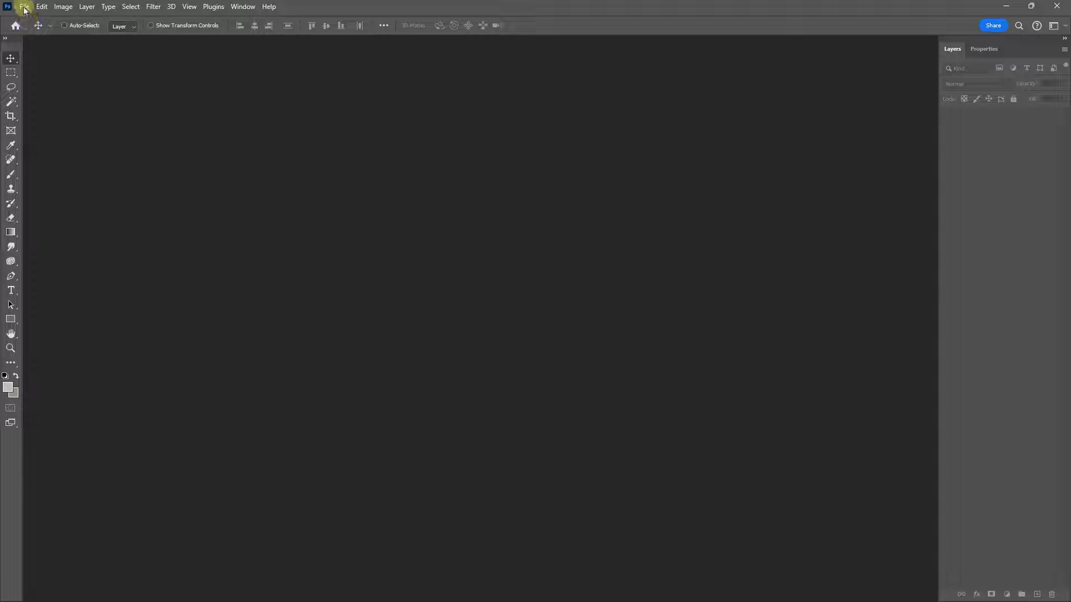
left_click(26, 6)
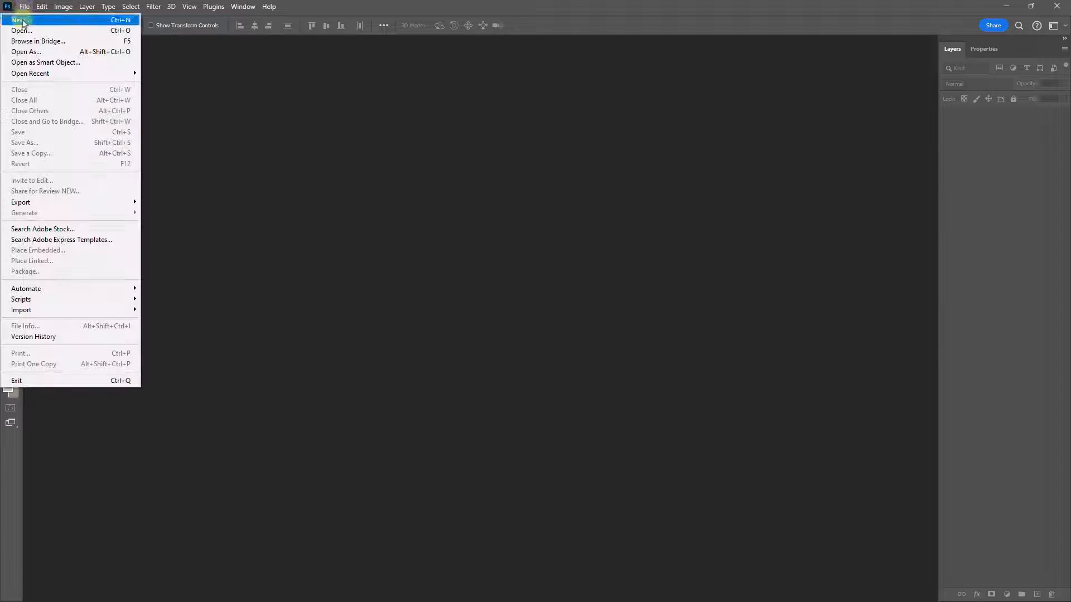
mouse_move(32, 43)
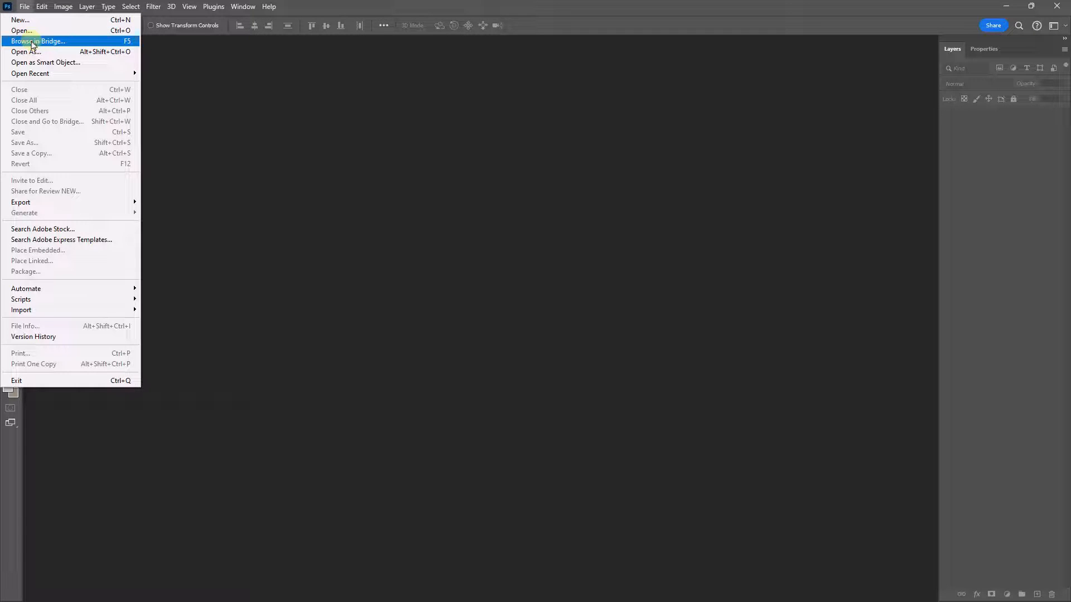
left_click(34, 41)
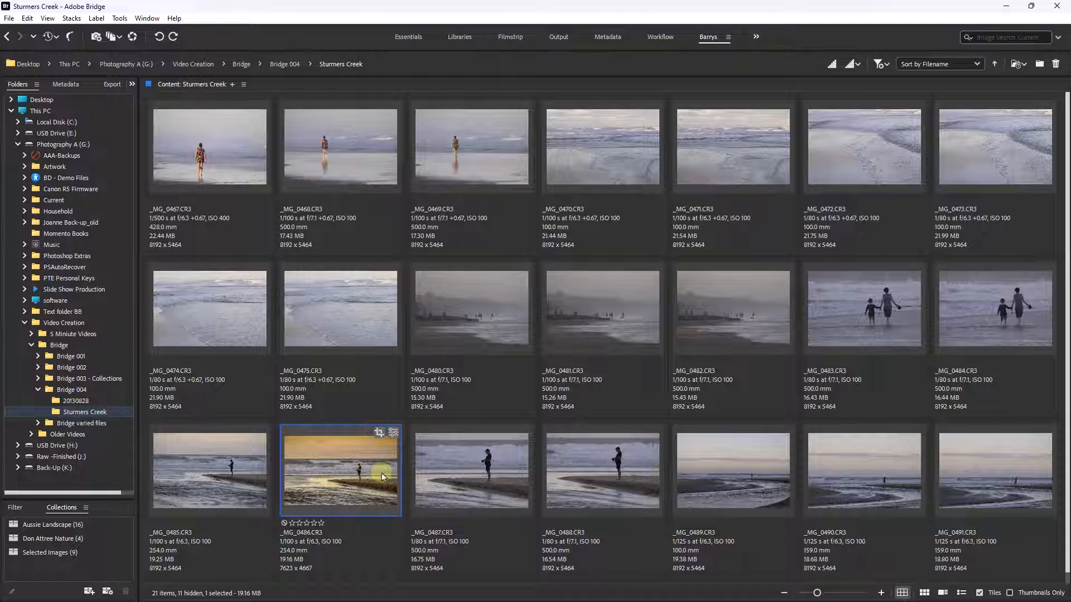
mouse_move(345, 470)
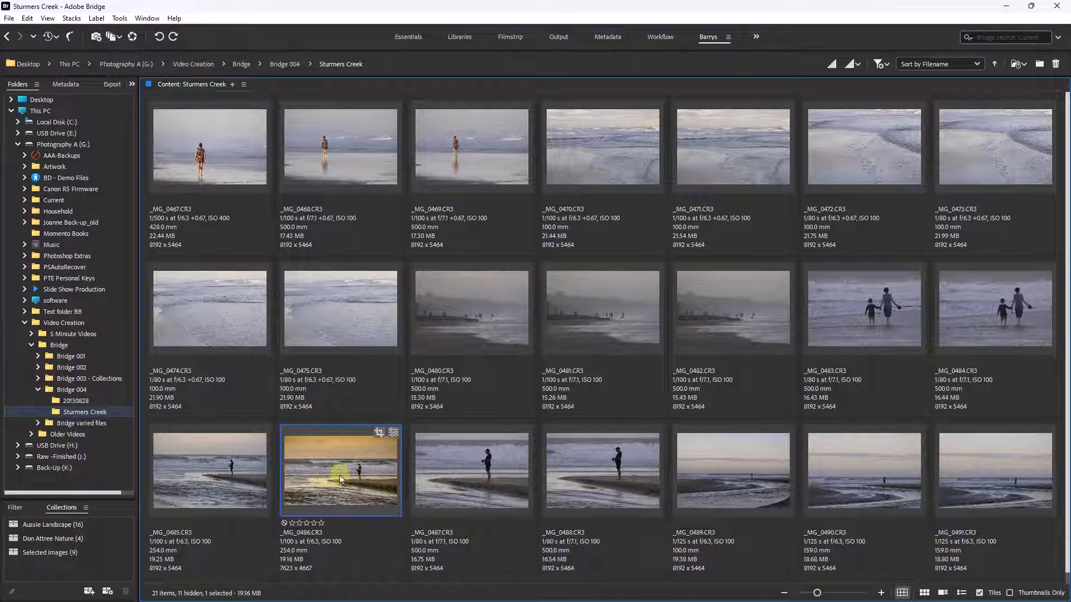
mouse_move(346, 472)
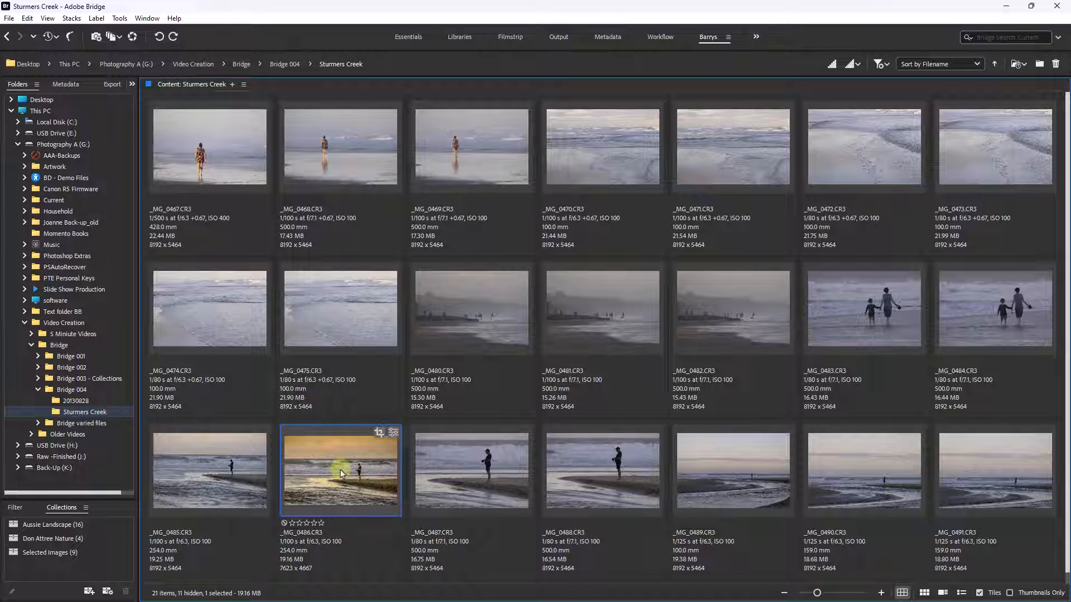
mouse_move(339, 481)
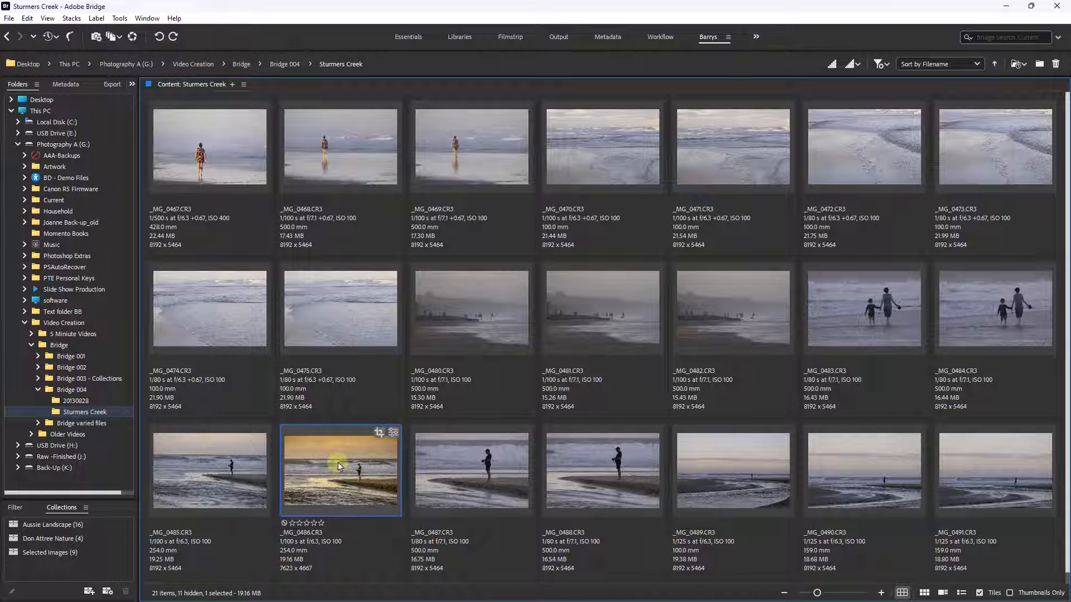
mouse_move(344, 465)
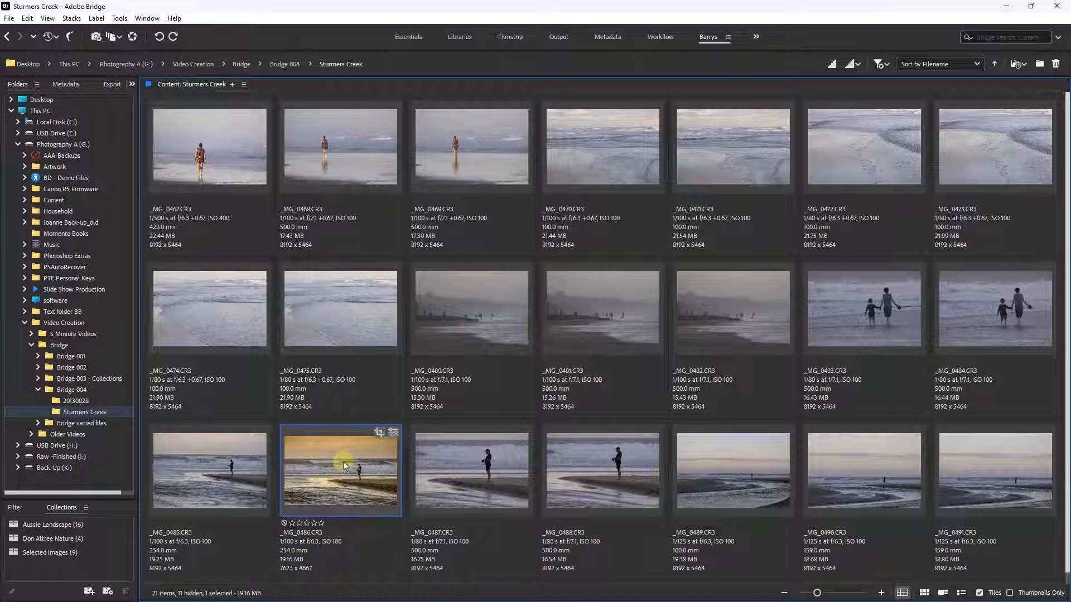
Bring up the context menu for the edited sunset photo _MG_0486.CR3.
right_click(343, 467)
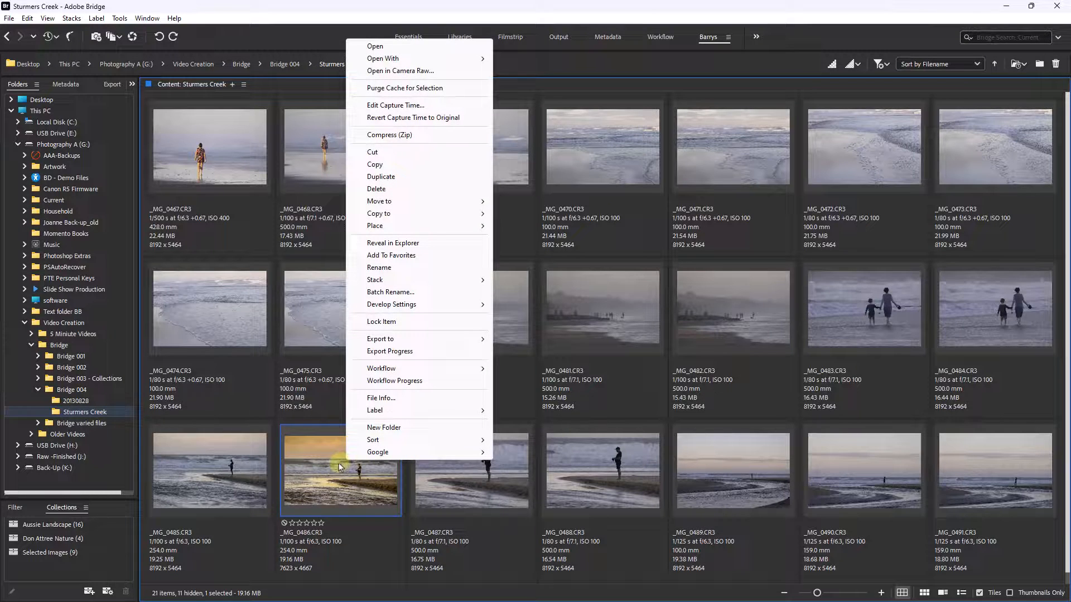
mouse_move(397, 304)
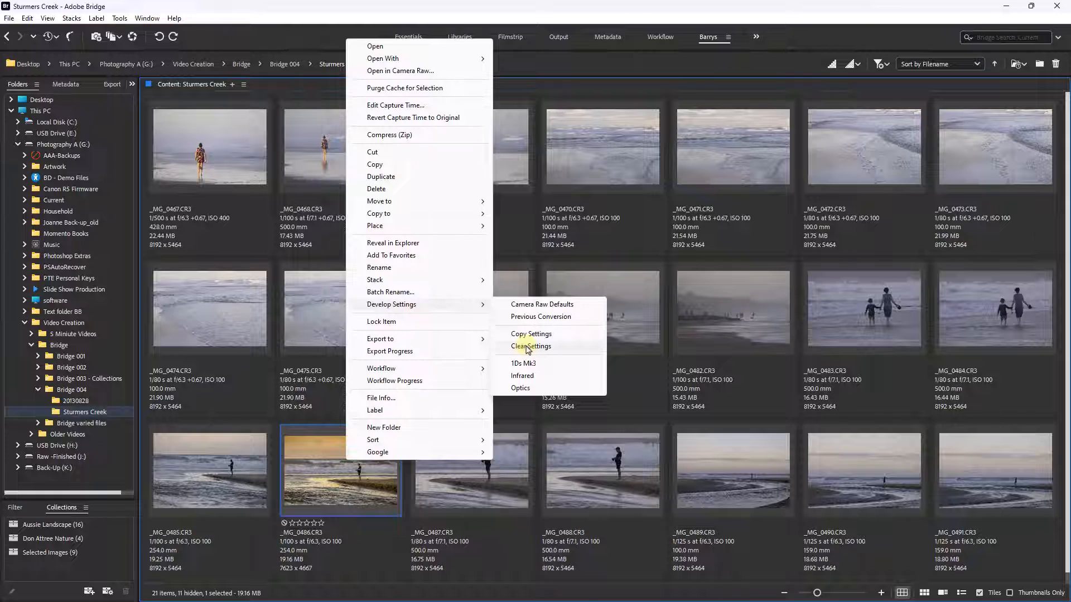
mouse_move(530, 349)
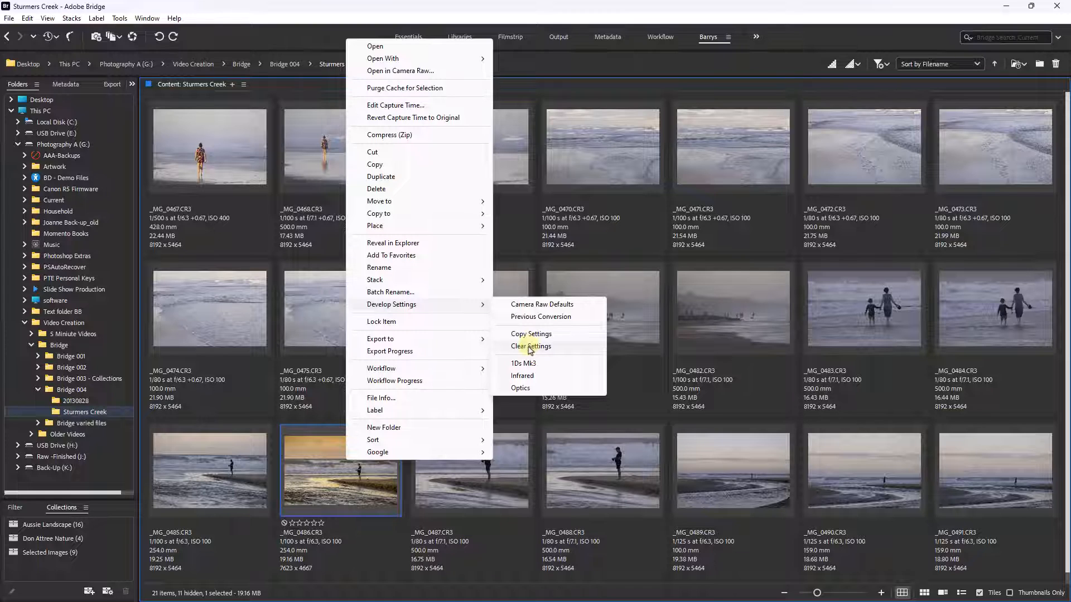
mouse_move(526, 351)
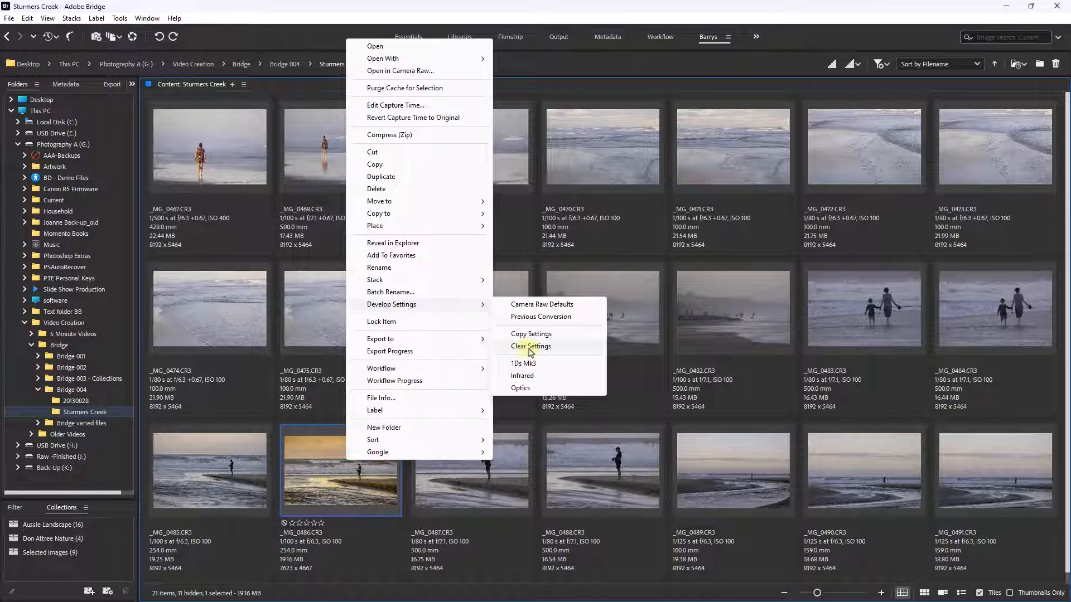
mouse_move(536, 352)
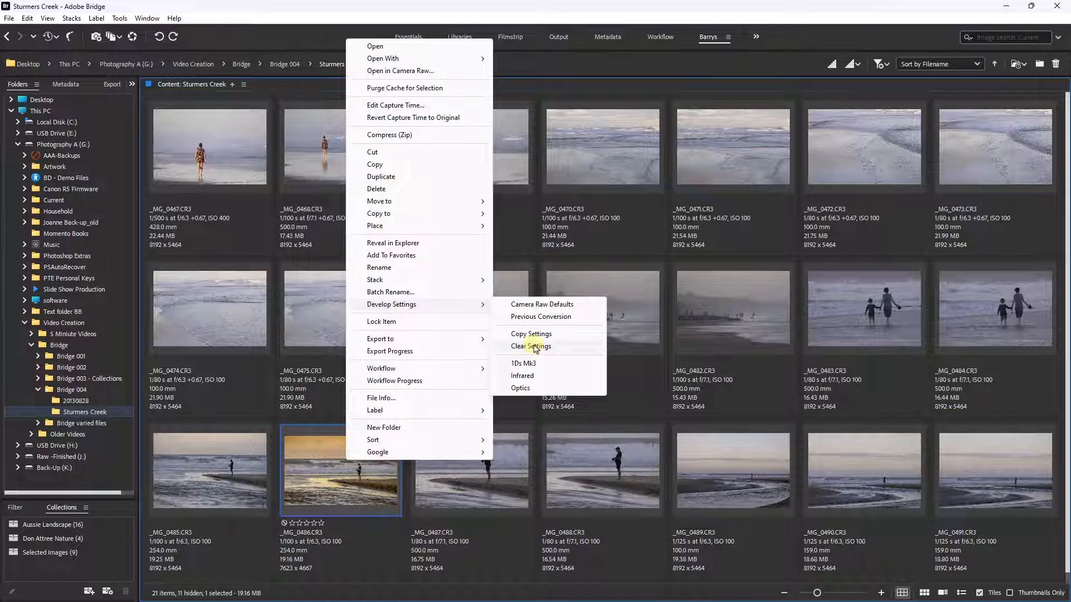
mouse_move(382, 177)
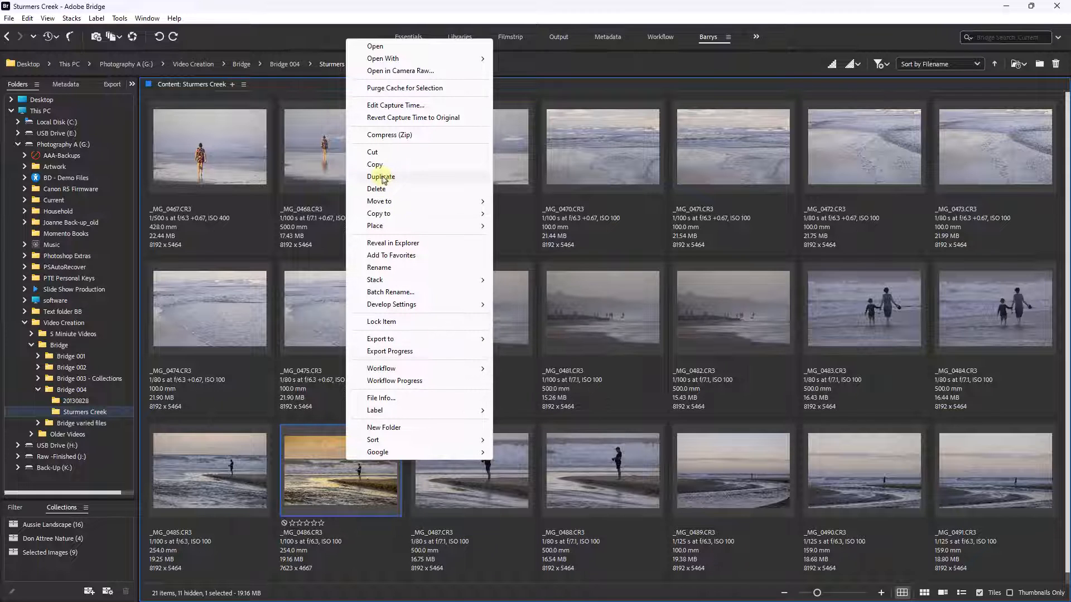
Duplicate _MG_0486.CR3, select _MG_0486 copy.CR3, and open its context menu.
left_click(381, 176)
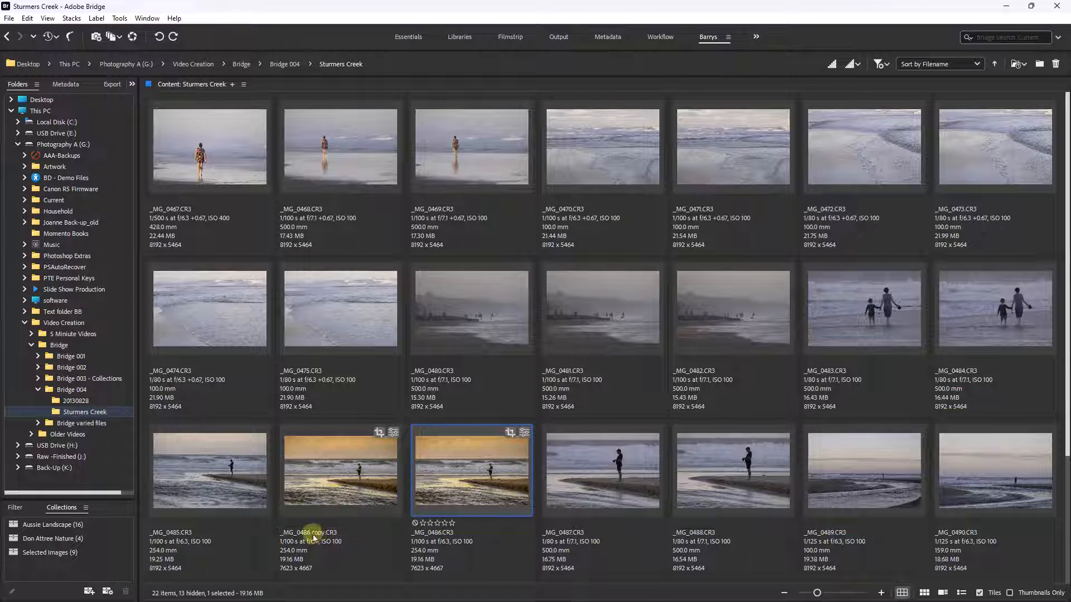
mouse_move(358, 480)
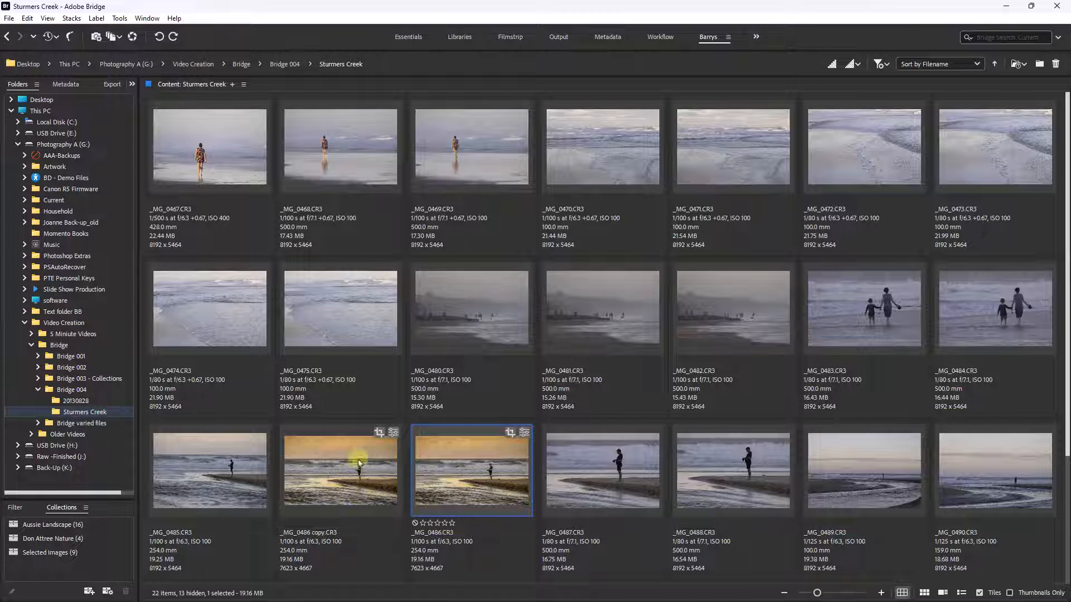
left_click(337, 470)
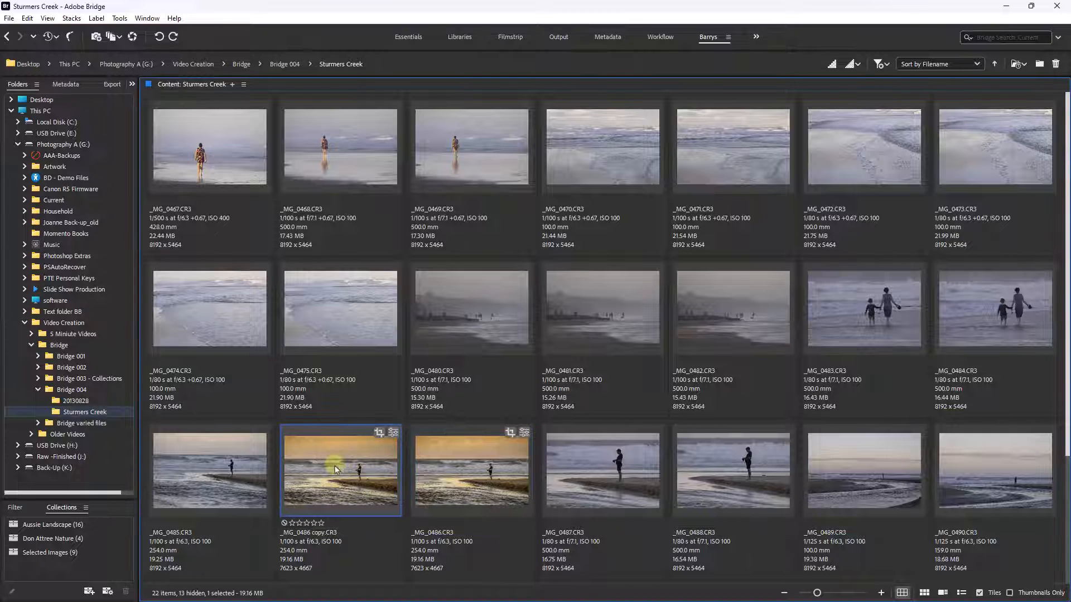
mouse_move(471, 472)
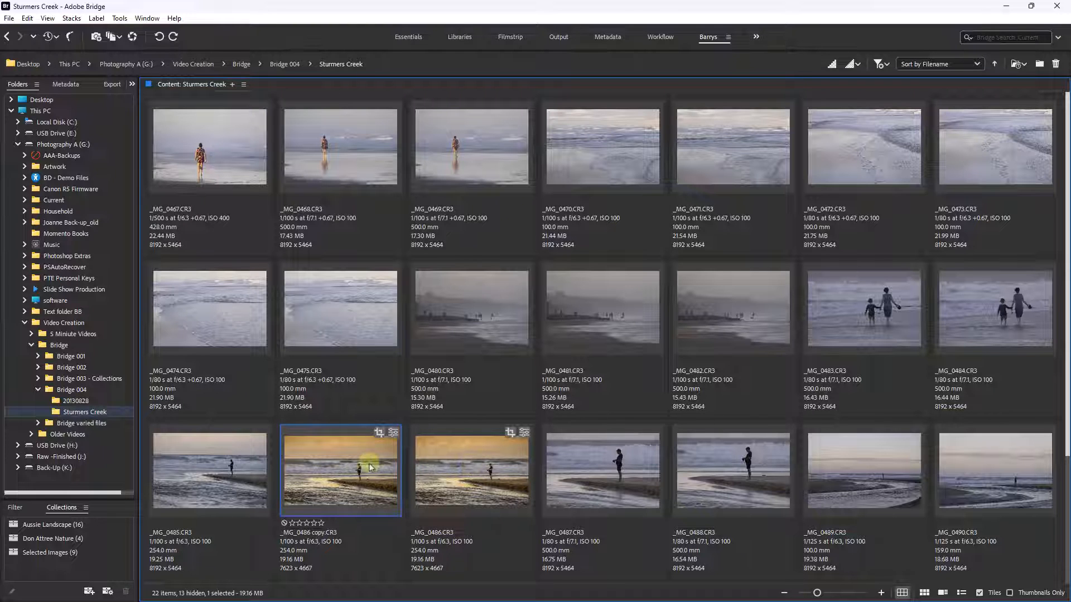
right_click(371, 468)
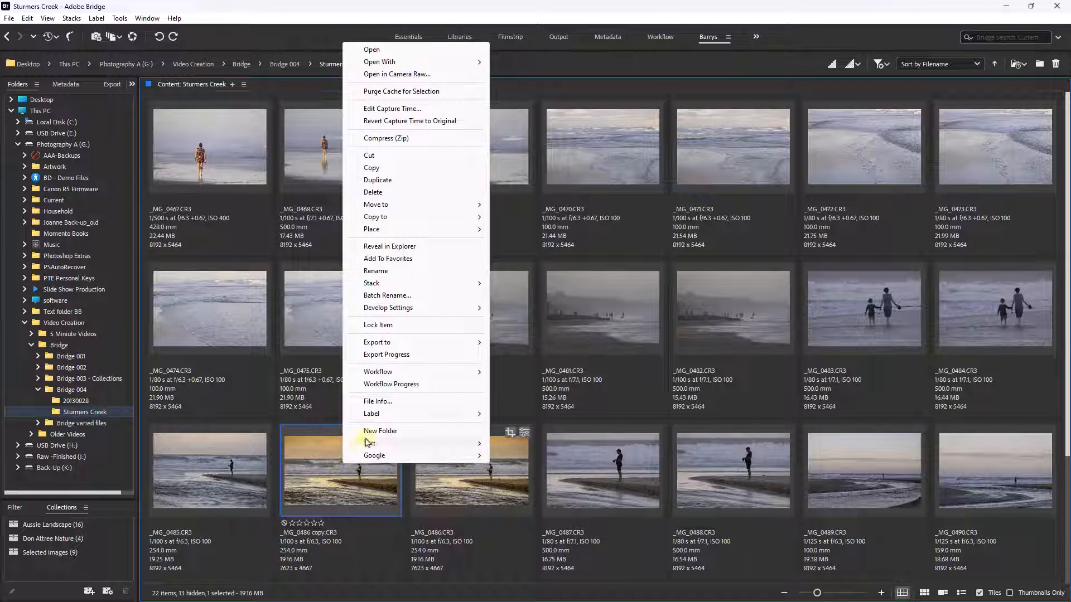
mouse_move(388, 307)
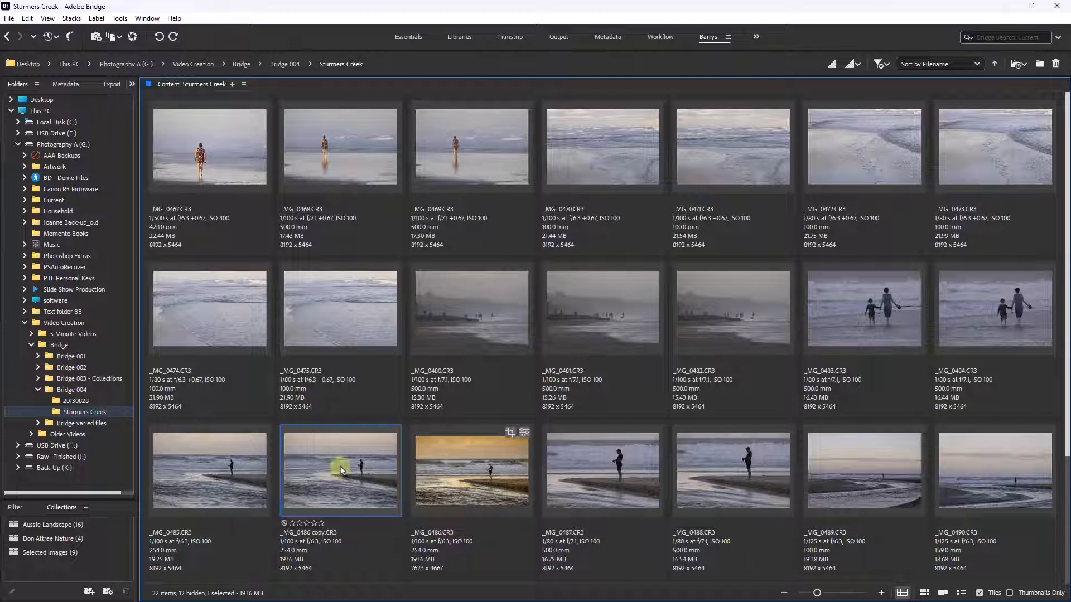
mouse_move(337, 477)
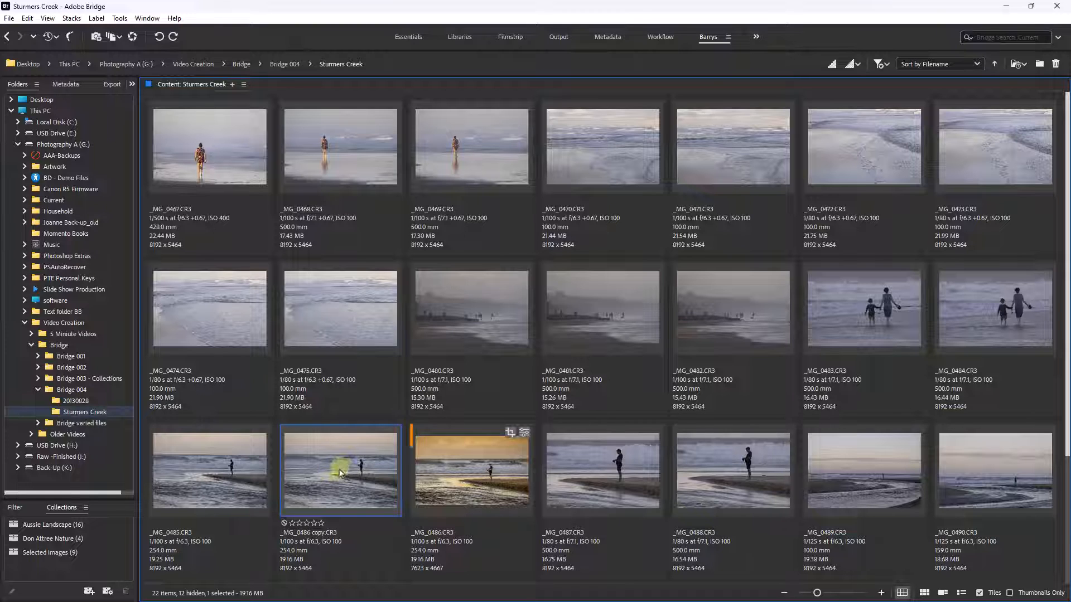
left_click(471, 473)
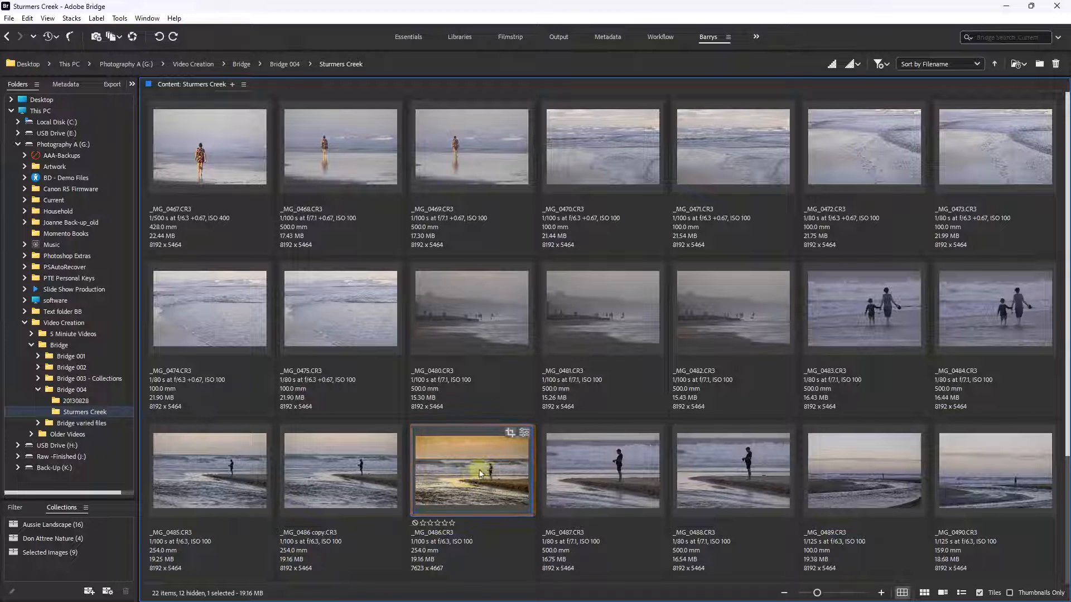
right_click(479, 475)
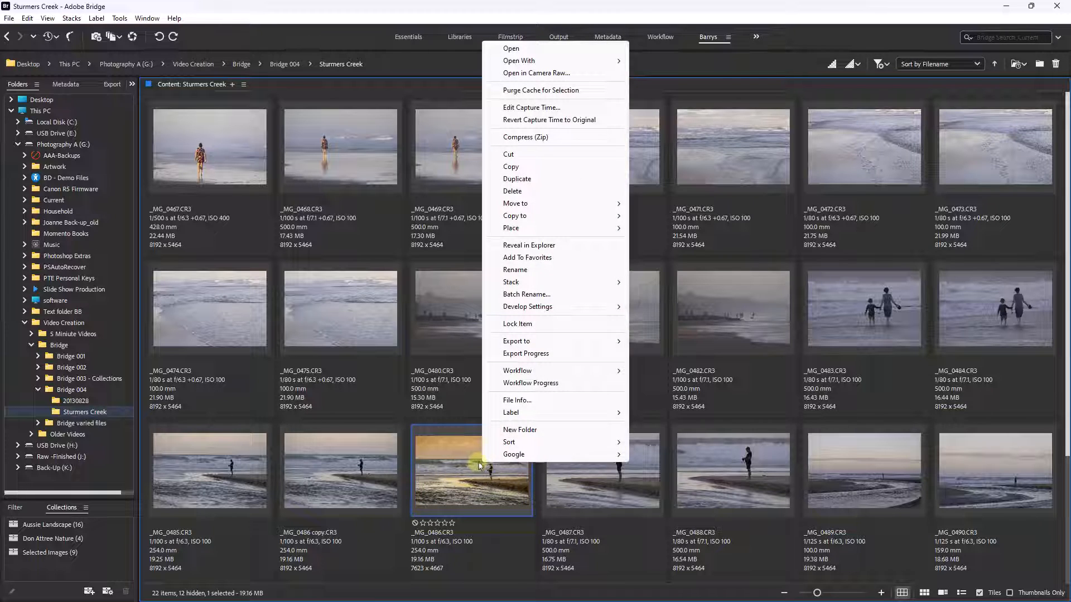
mouse_move(527, 306)
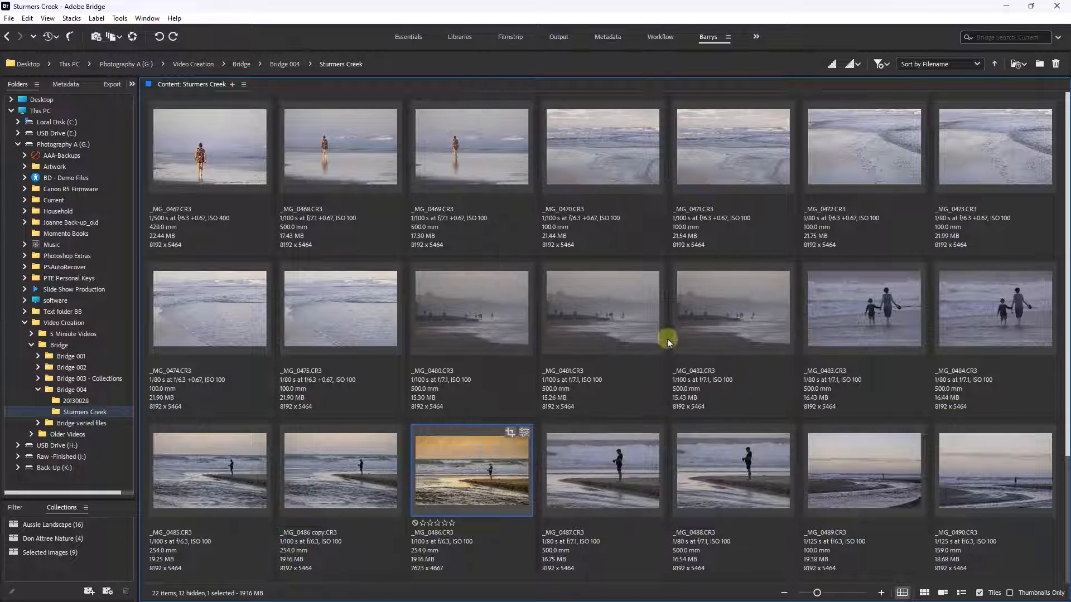
left_click(205, 159)
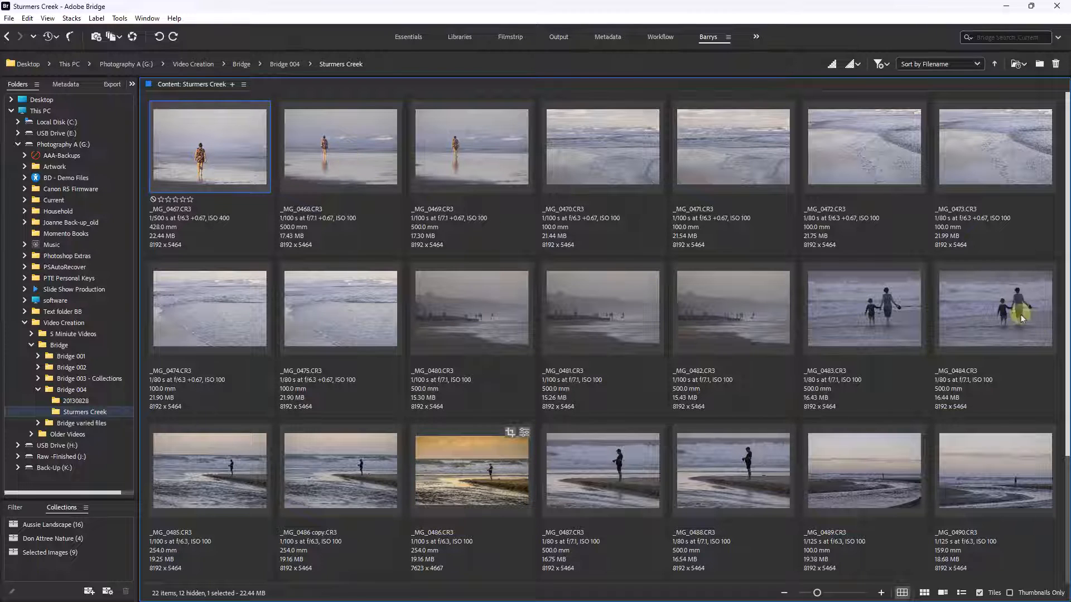
left_click(1019, 320)
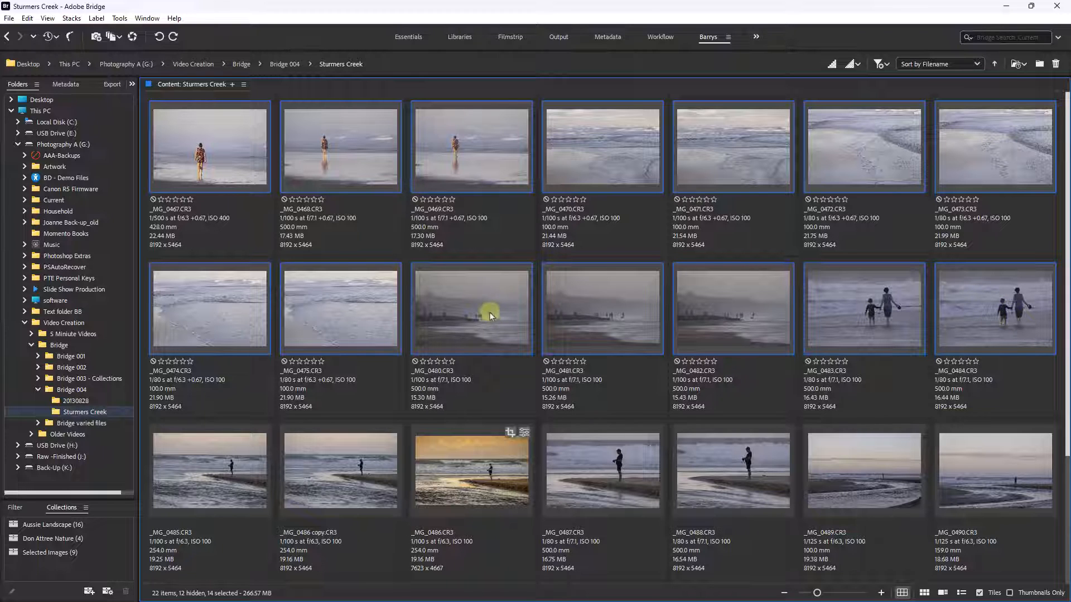
Open Paste Settings for the fourteen photos and adjust the crop and geometry checkboxes.
right_click(489, 315)
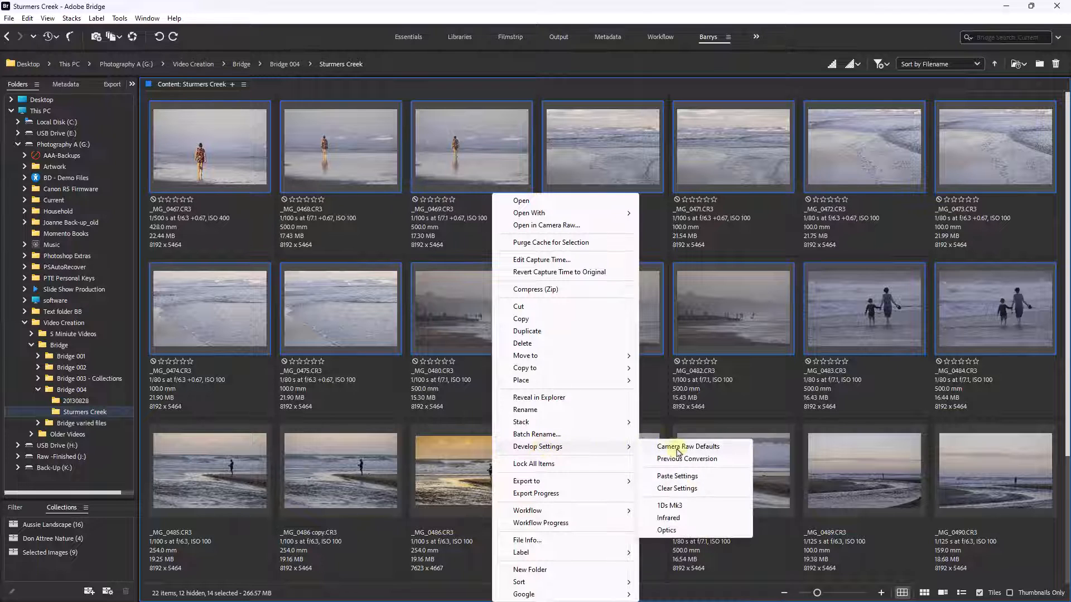
mouse_move(676, 476)
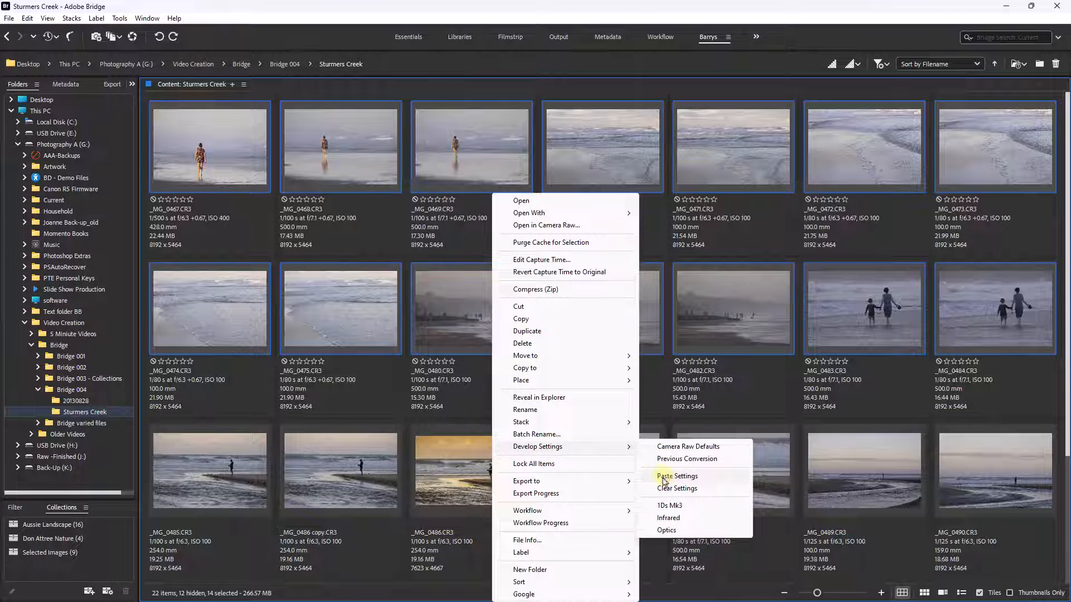
left_click(676, 475)
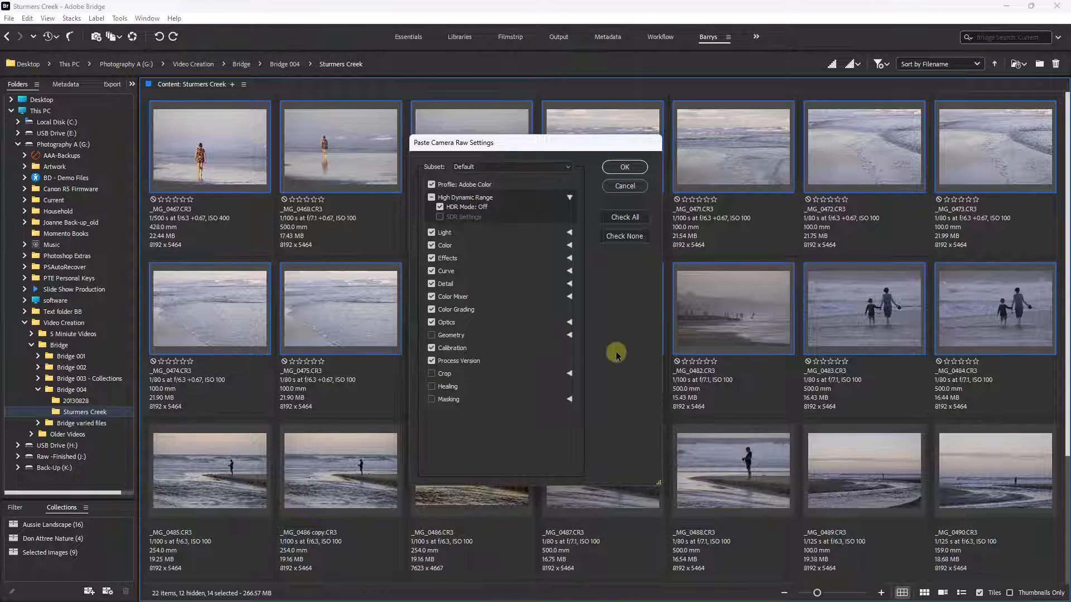
mouse_move(613, 313)
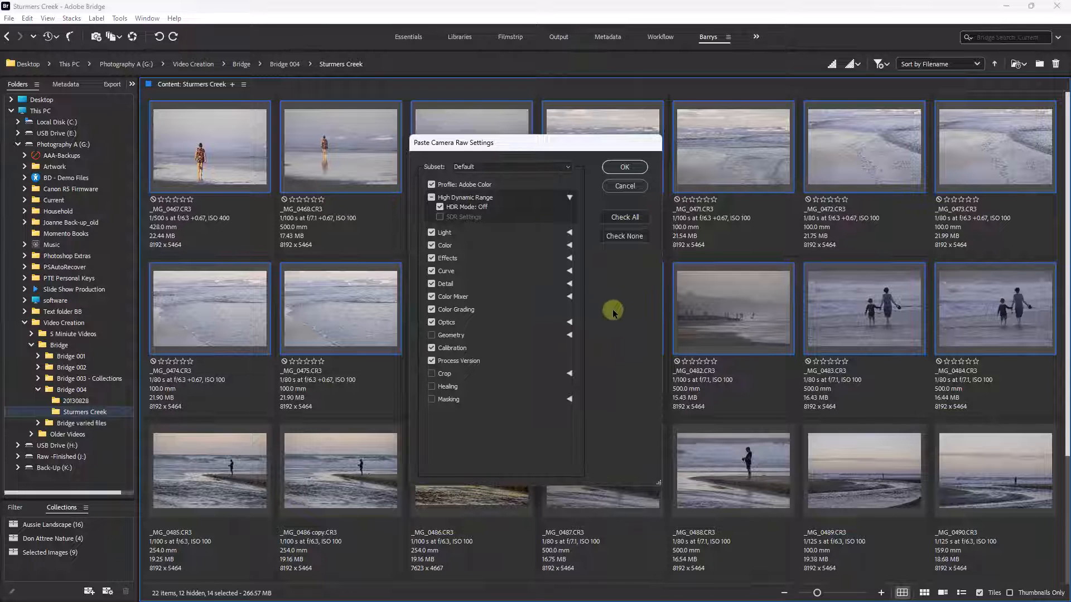
mouse_move(609, 335)
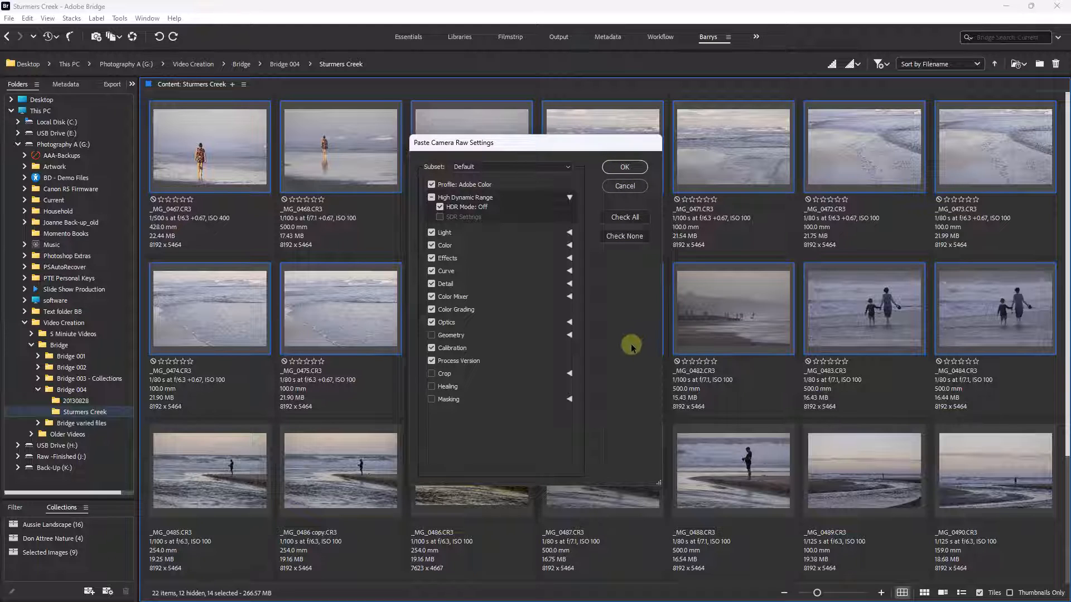
mouse_move(428, 423)
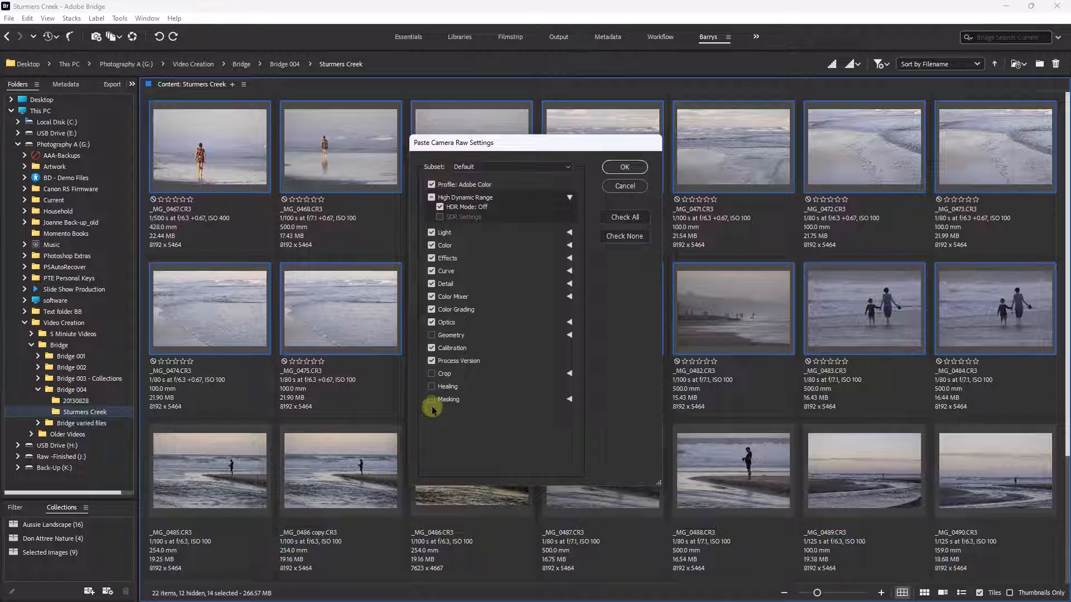
mouse_move(335, 314)
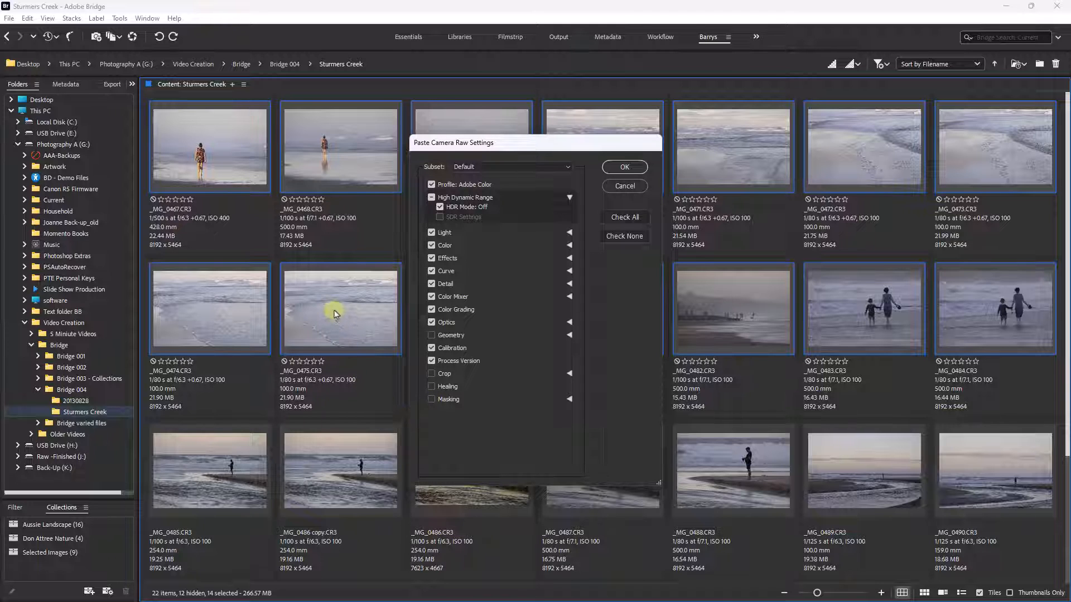
mouse_move(458, 490)
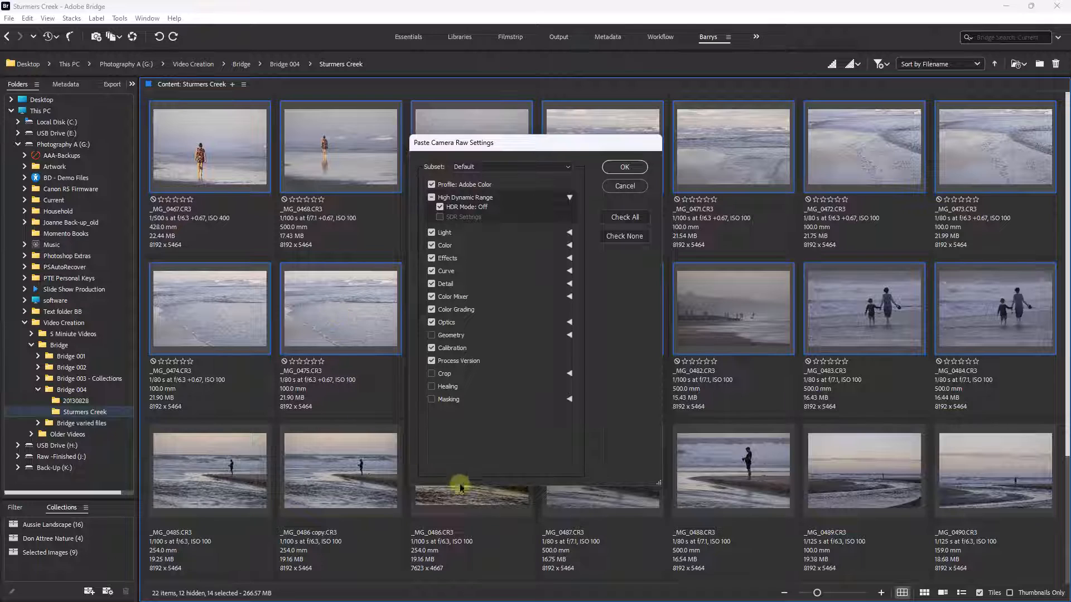
mouse_move(465, 503)
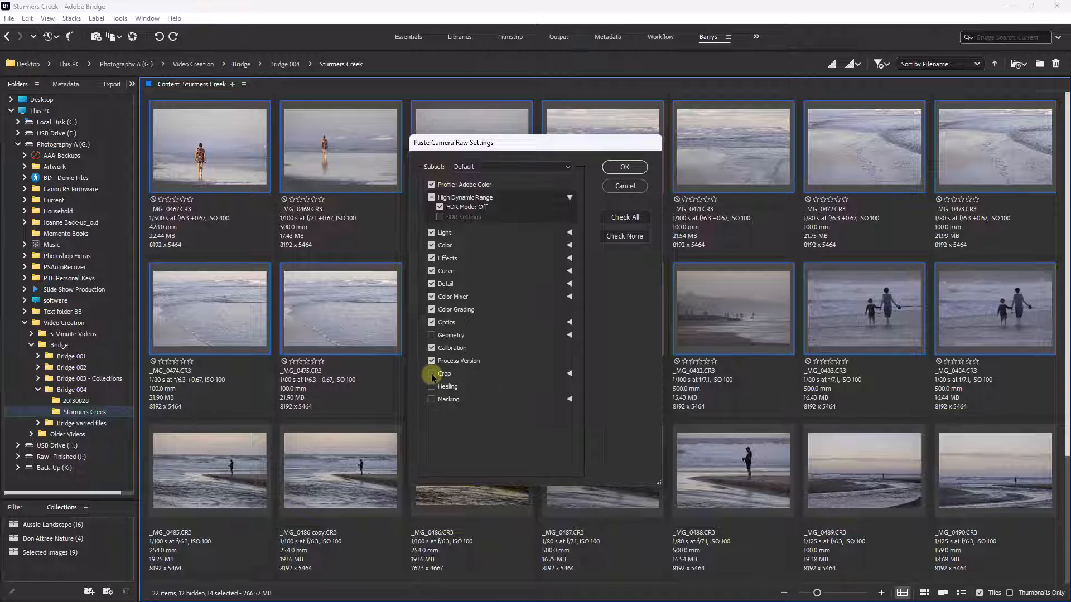
left_click(431, 373)
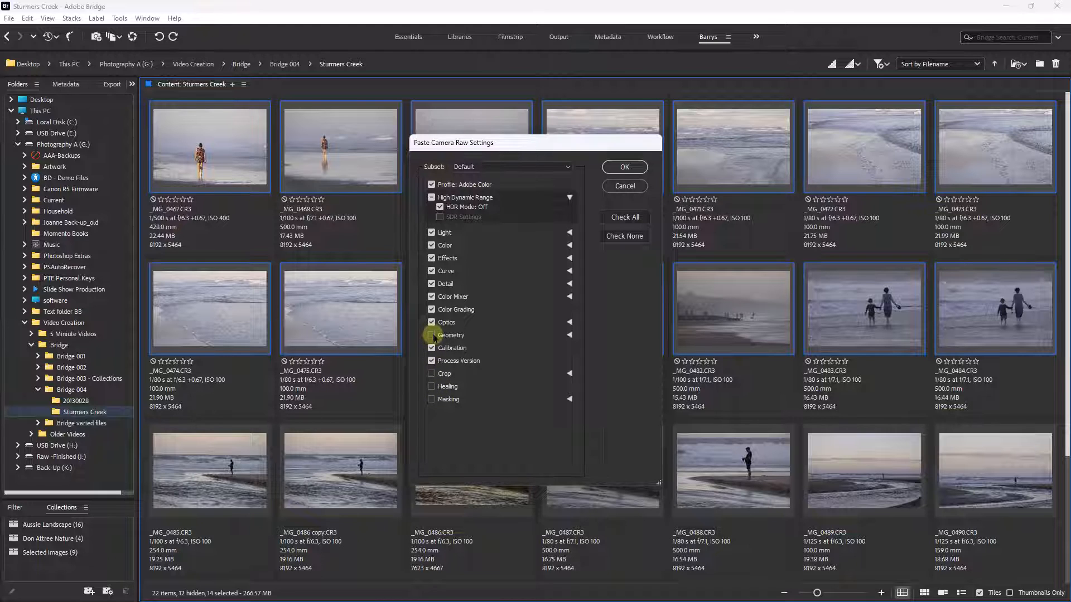
left_click(431, 334)
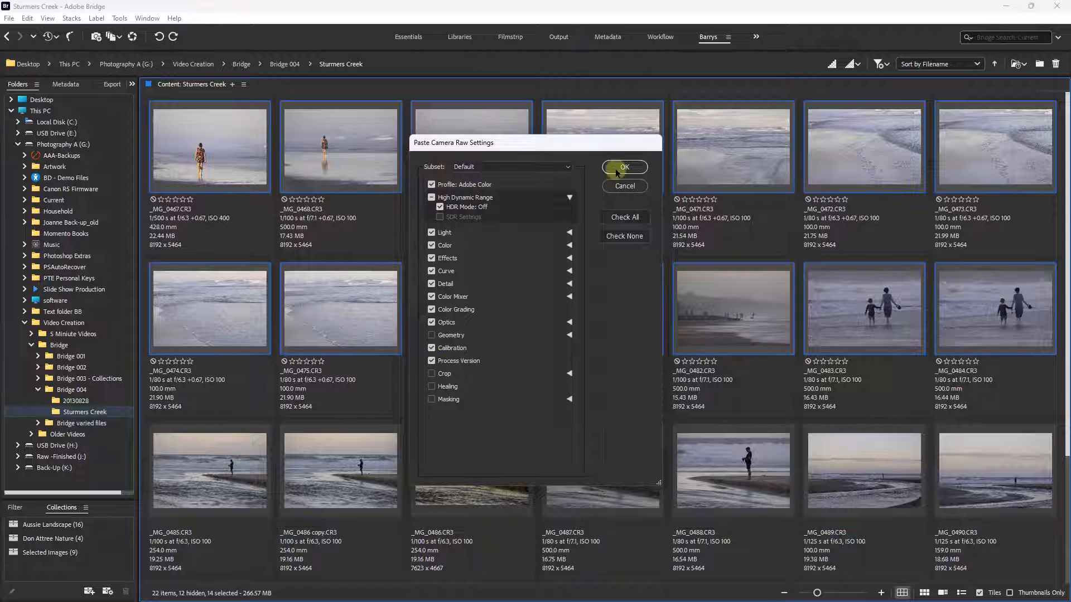
Confirm the paste to give the fourteen photos the warm look, then move to folder 20130828.
left_click(624, 168)
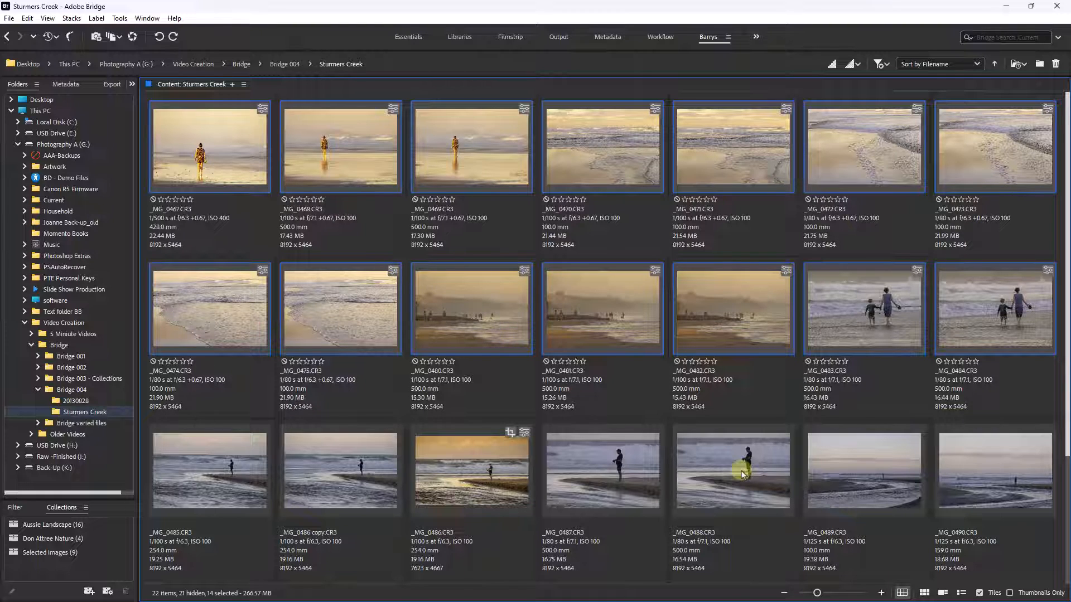
left_click(480, 474)
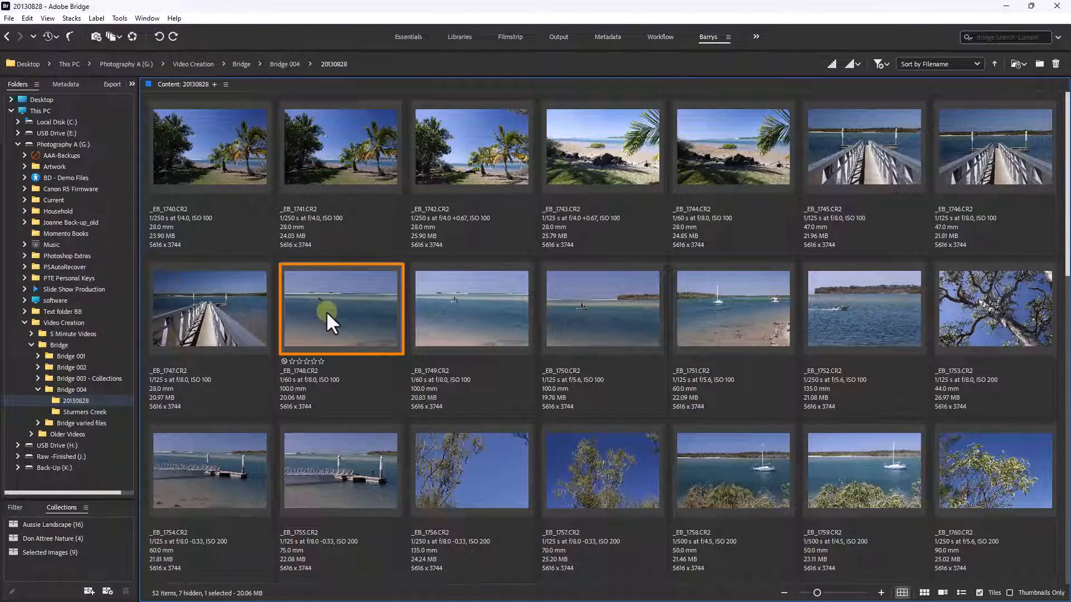
mouse_move(345, 319)
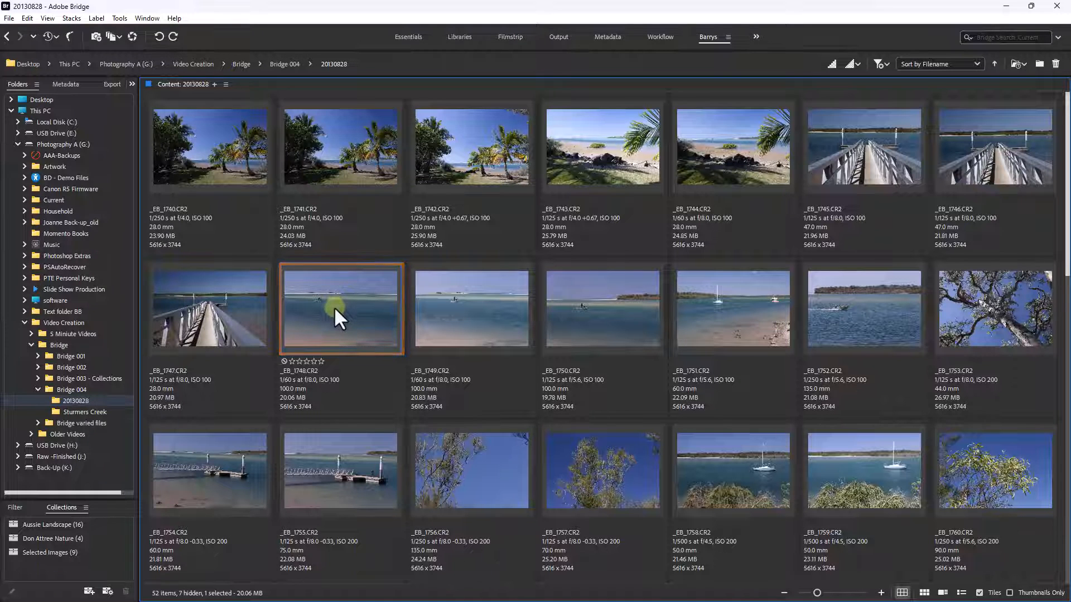
Open the _EB_1748.CR2 seascape in Camera Raw from the 20130828 folder.
double_click(339, 317)
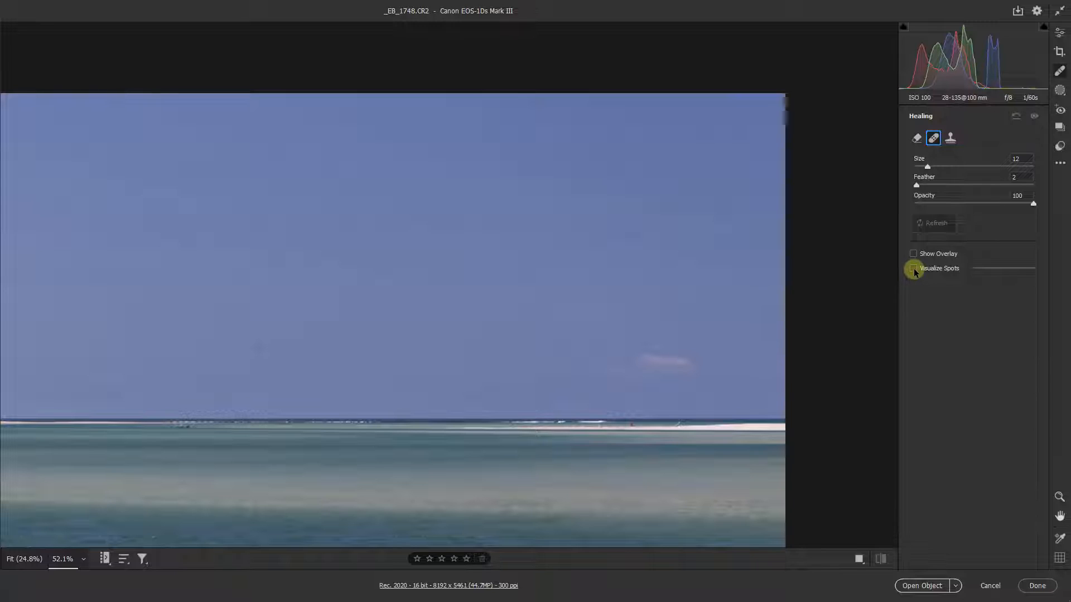
Turn on Visualize Spots to reveal sky dust spots on _EB_1748.CR2.
left_click(914, 268)
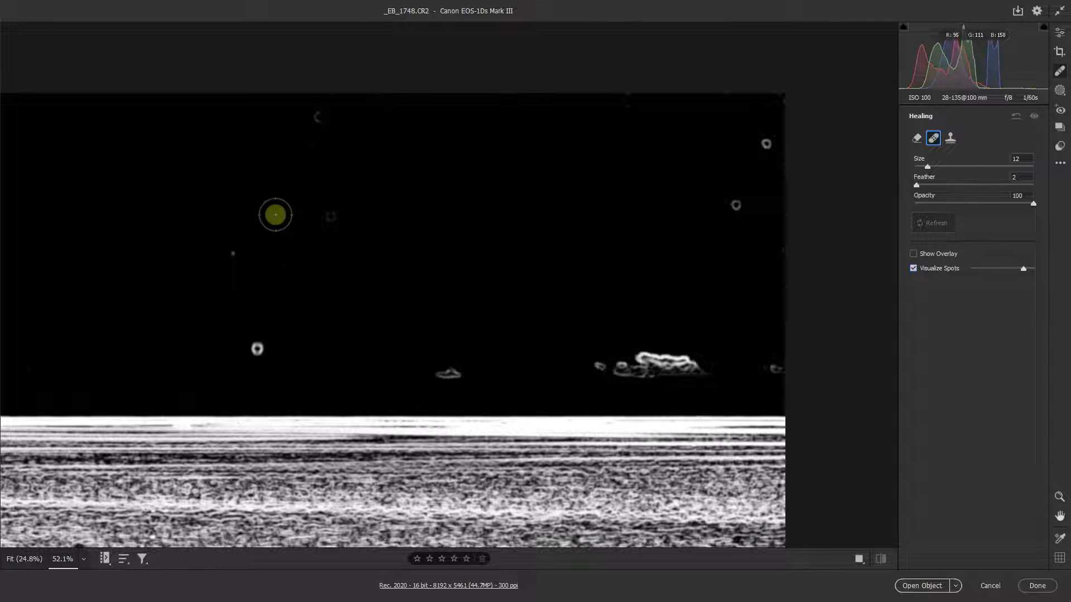
mouse_move(258, 251)
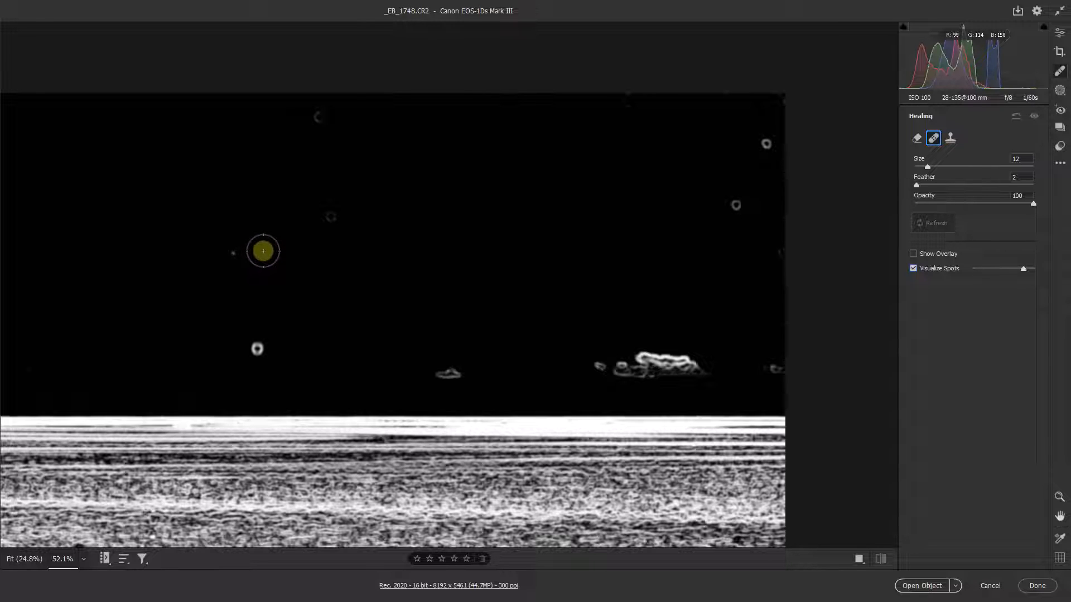
mouse_move(275, 247)
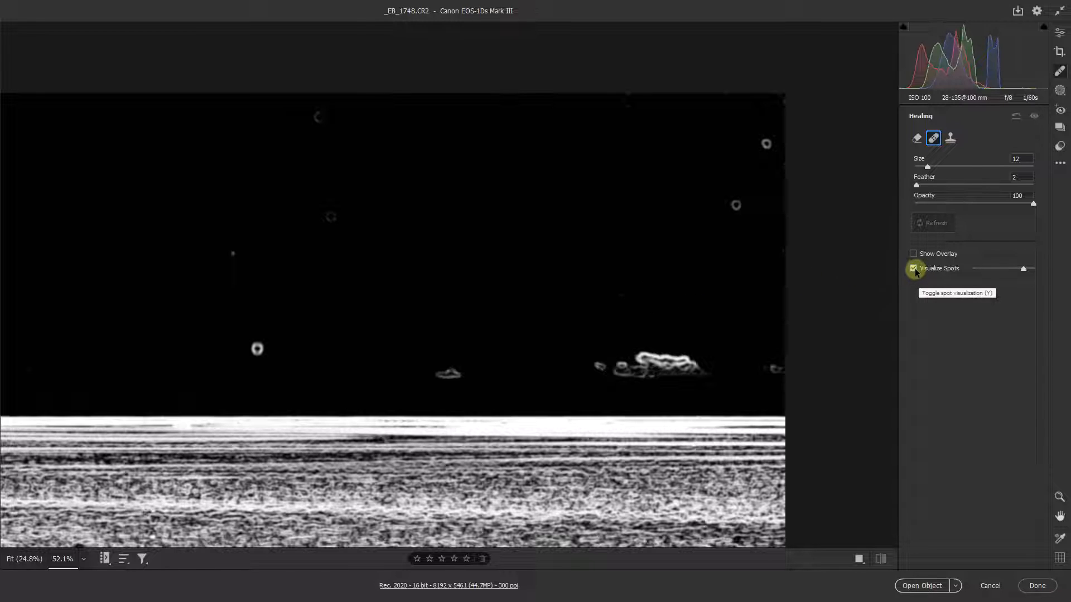
Turn off Visualize Spots to view _EB_1748.CR2 in normal colour.
left_click(913, 269)
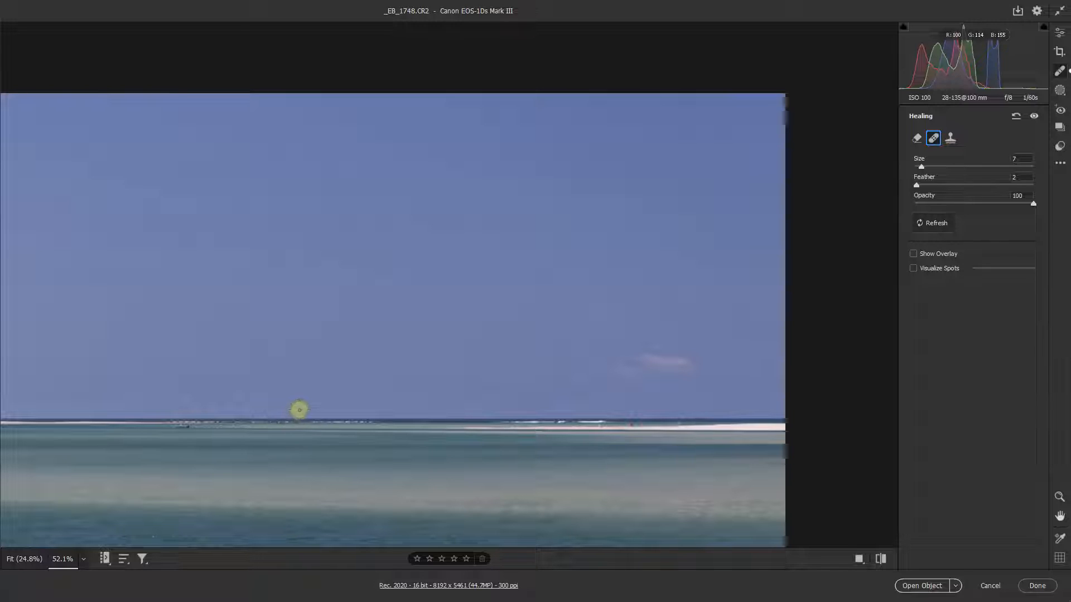
mouse_move(329, 368)
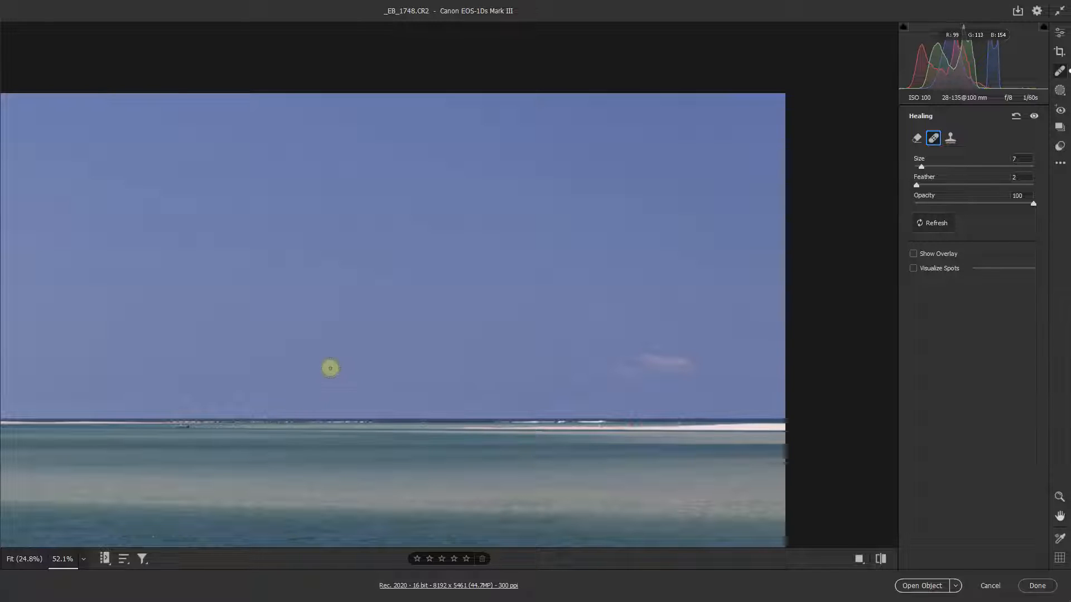
mouse_move(334, 372)
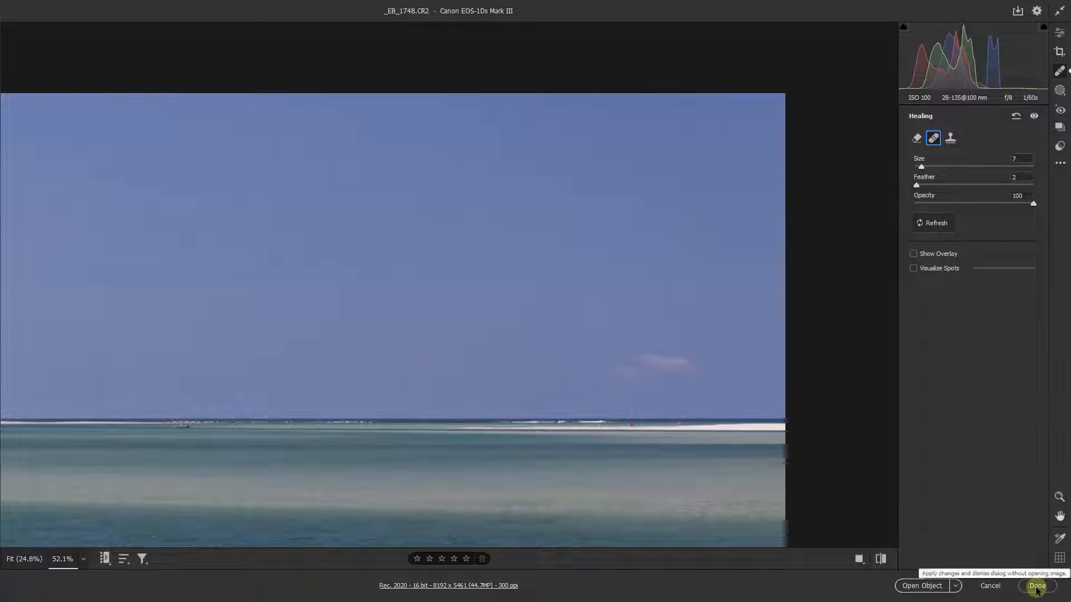
Finish editing _EB_1748 in Camera Raw, then select _EB_1749 and _EB_1750 in Bridge.
left_click(1036, 586)
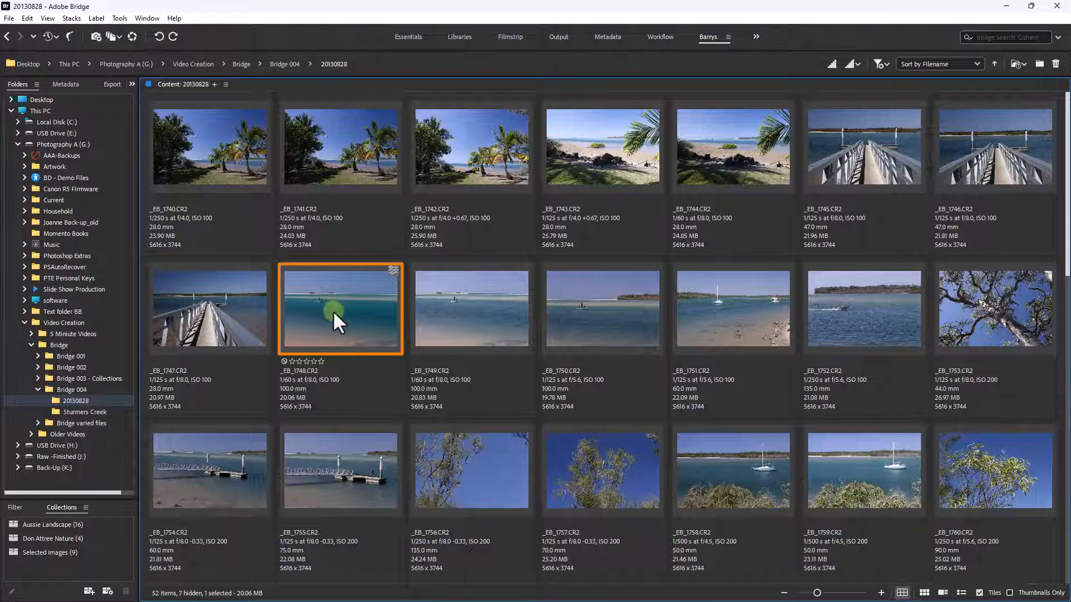
mouse_move(332, 336)
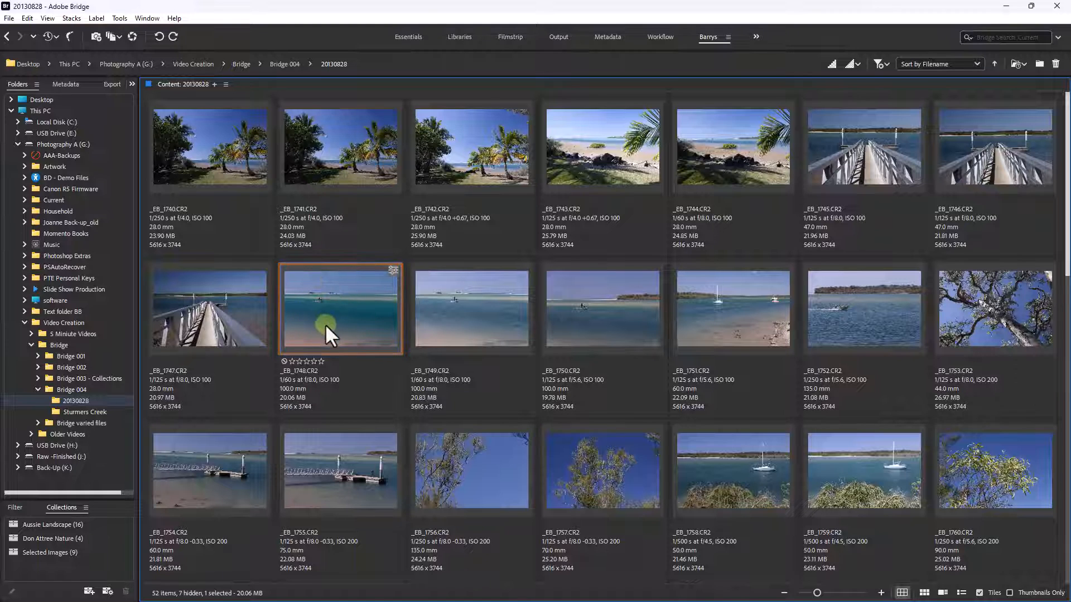
mouse_move(399, 283)
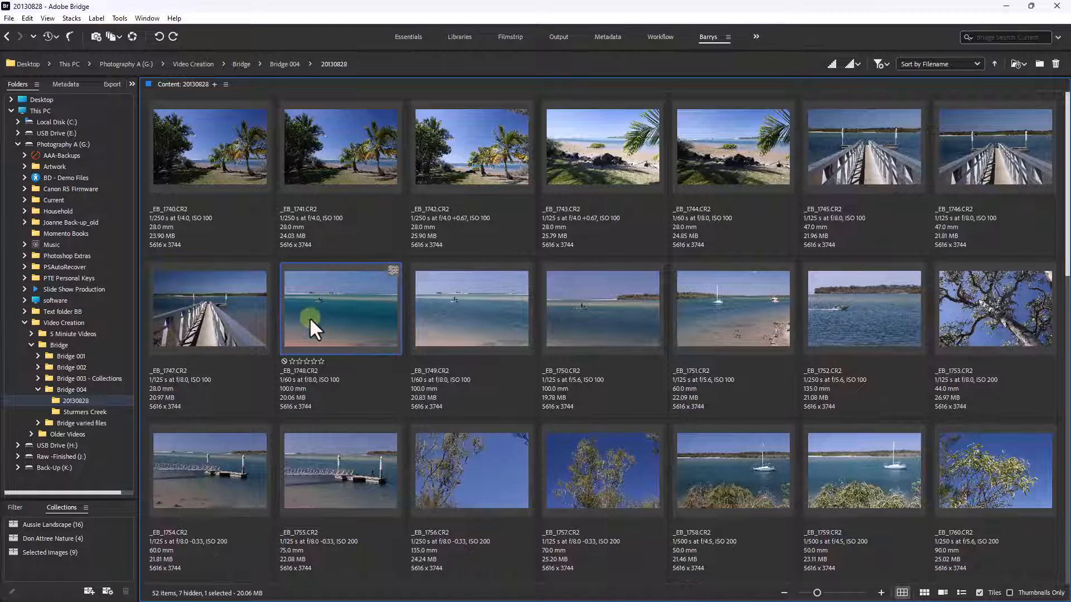
mouse_move(329, 320)
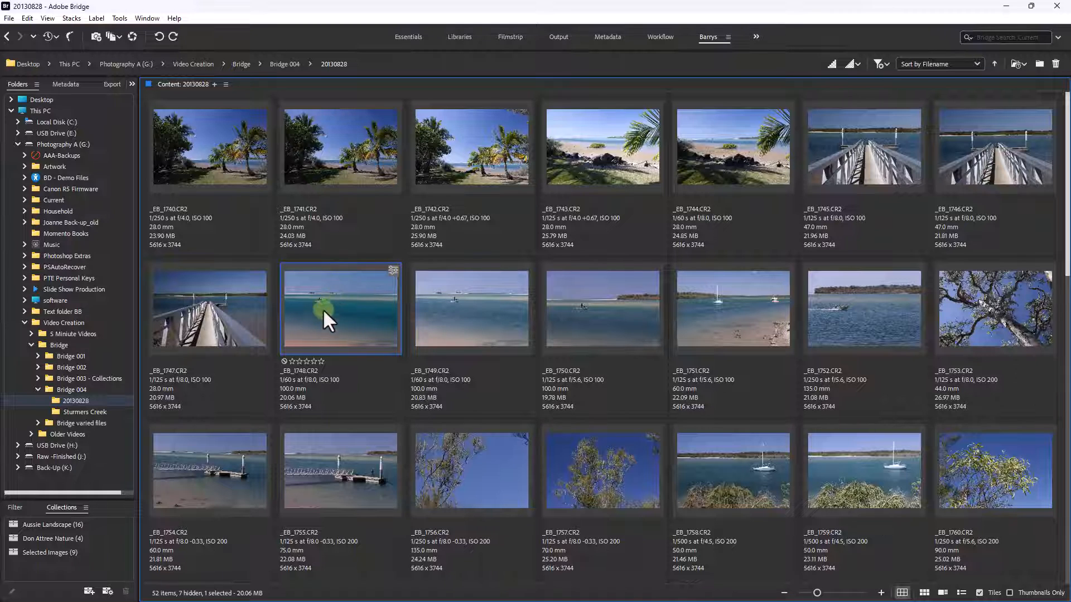
mouse_move(205, 319)
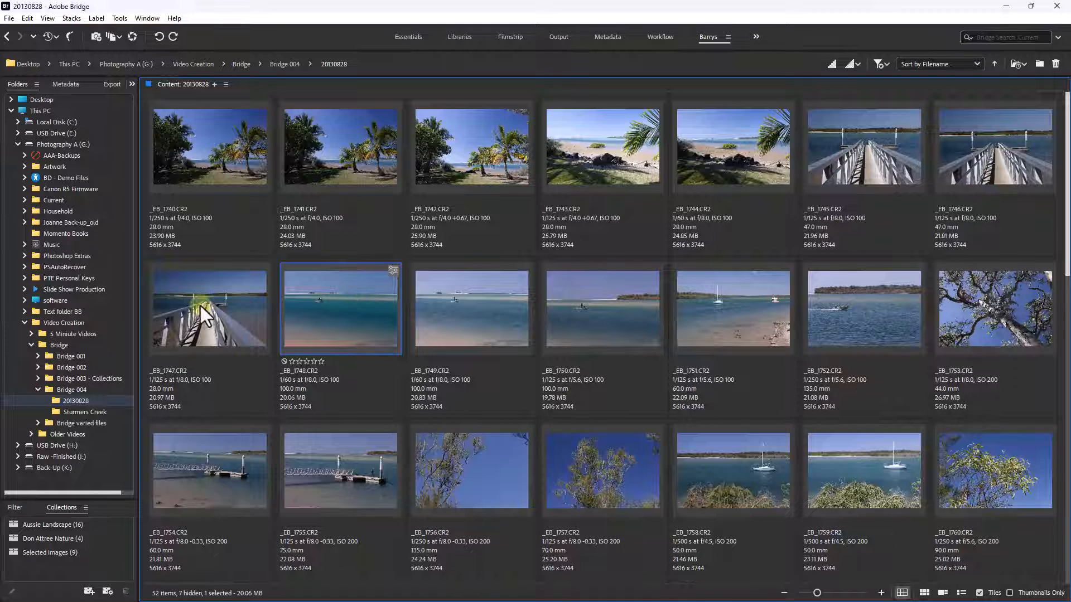
left_click(448, 314)
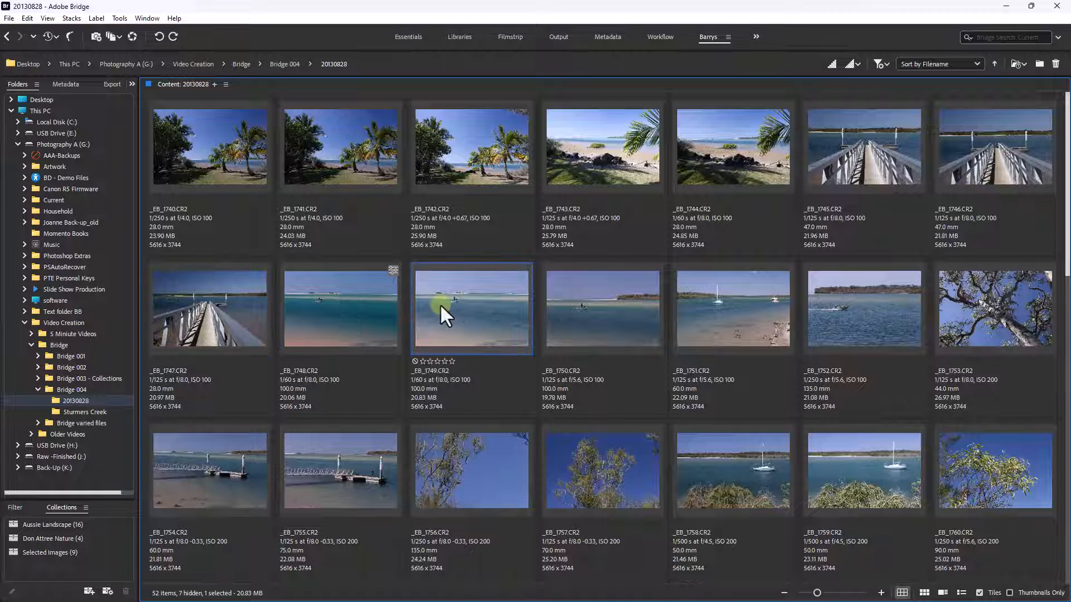
left_click(602, 310)
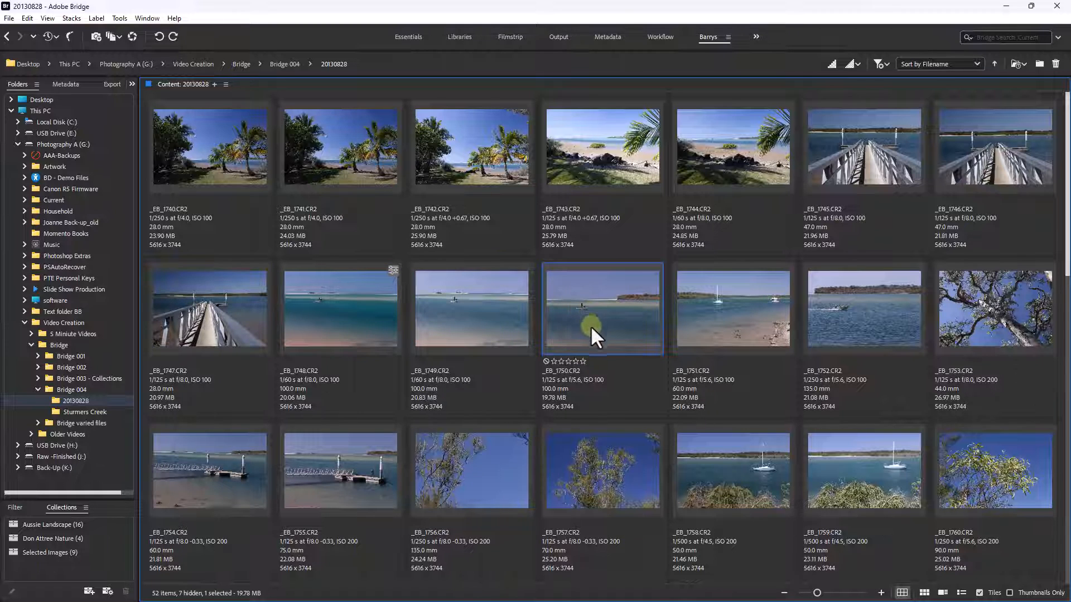
mouse_move(582, 324)
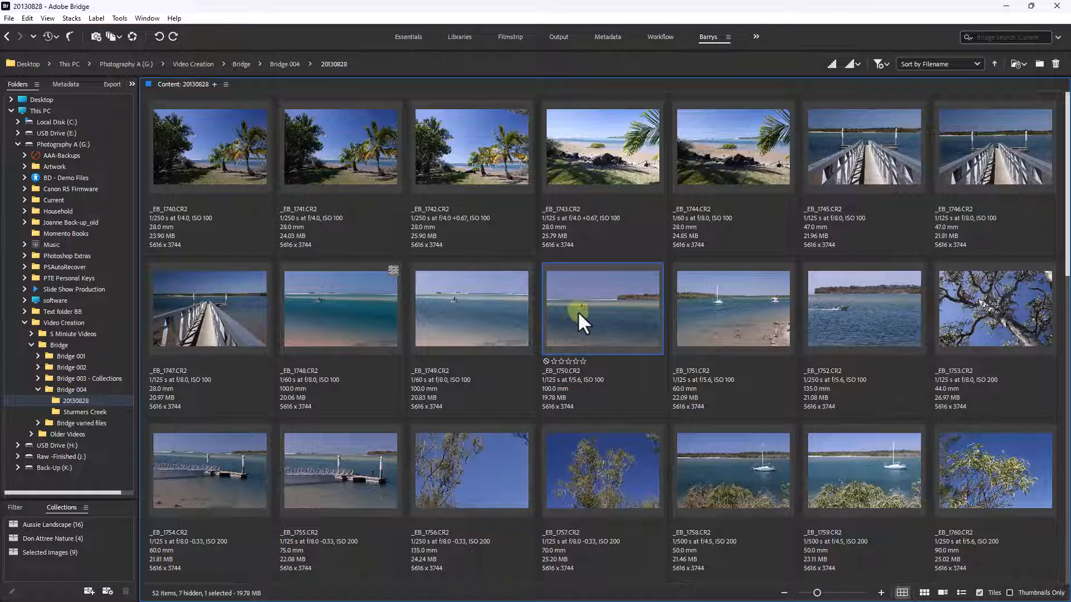
mouse_move(595, 311)
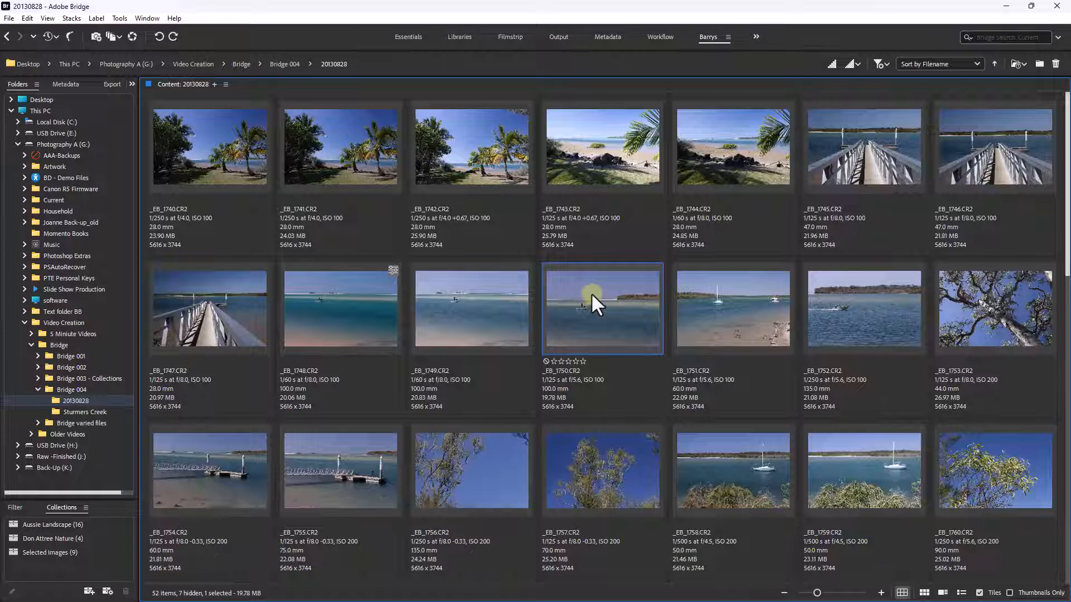
Briefly open and close _EB_1750.CR2 in Camera Raw, then select _EB_1748.
double_click(596, 305)
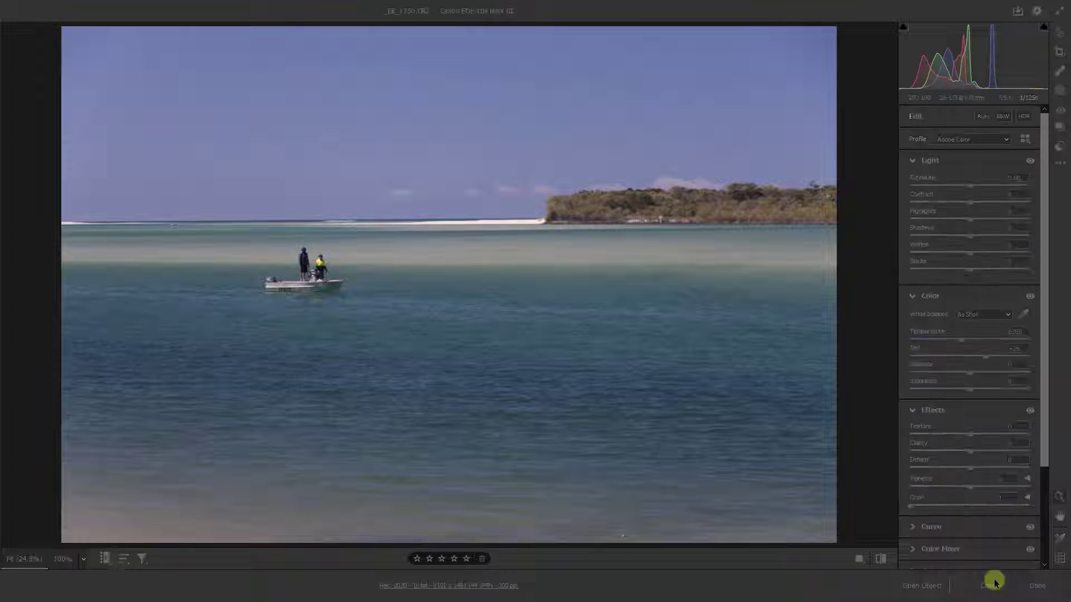
left_click(990, 599)
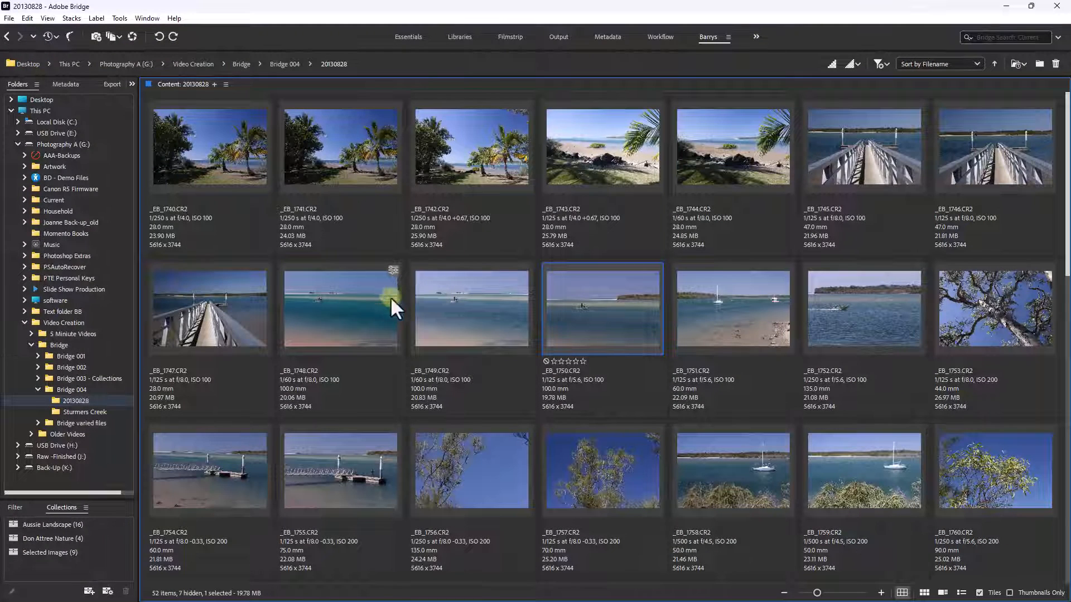
left_click(338, 314)
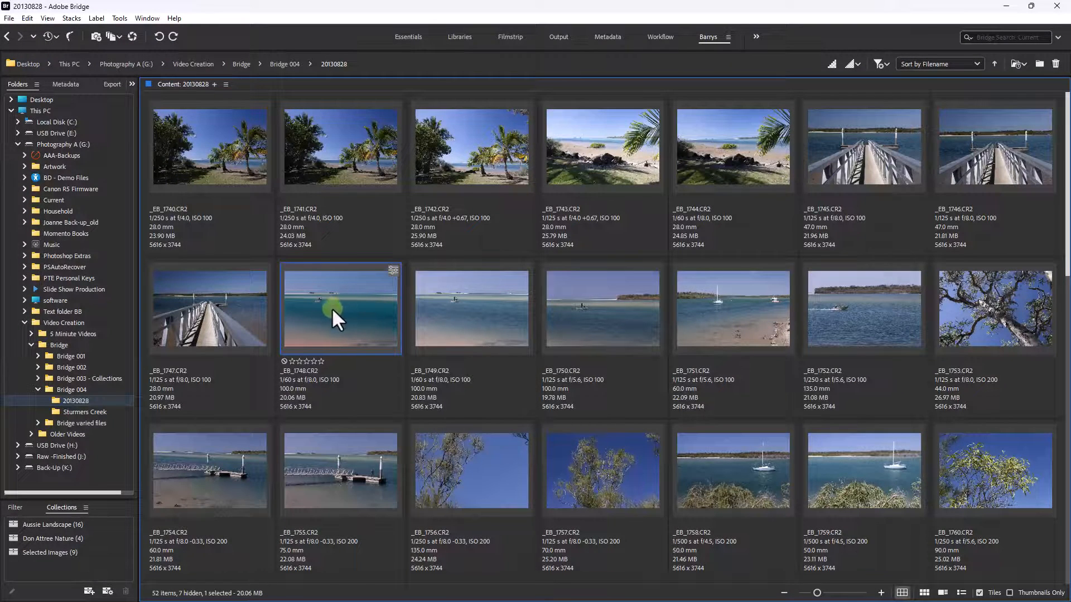
Copy the Camera Raw develop settings from _EB_1748 via its context menu.
right_click(339, 317)
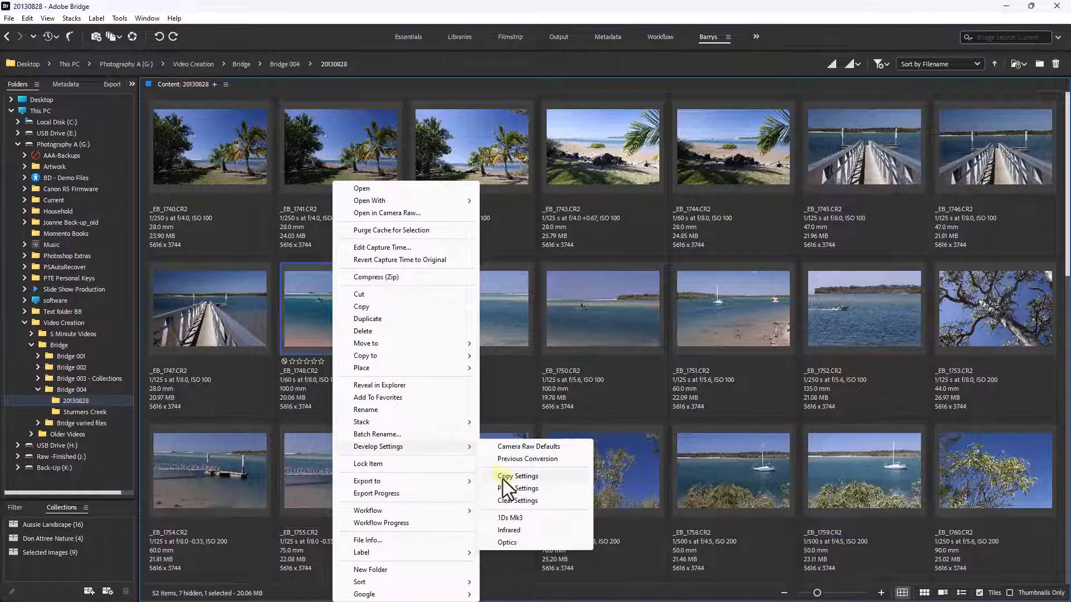
left_click(518, 475)
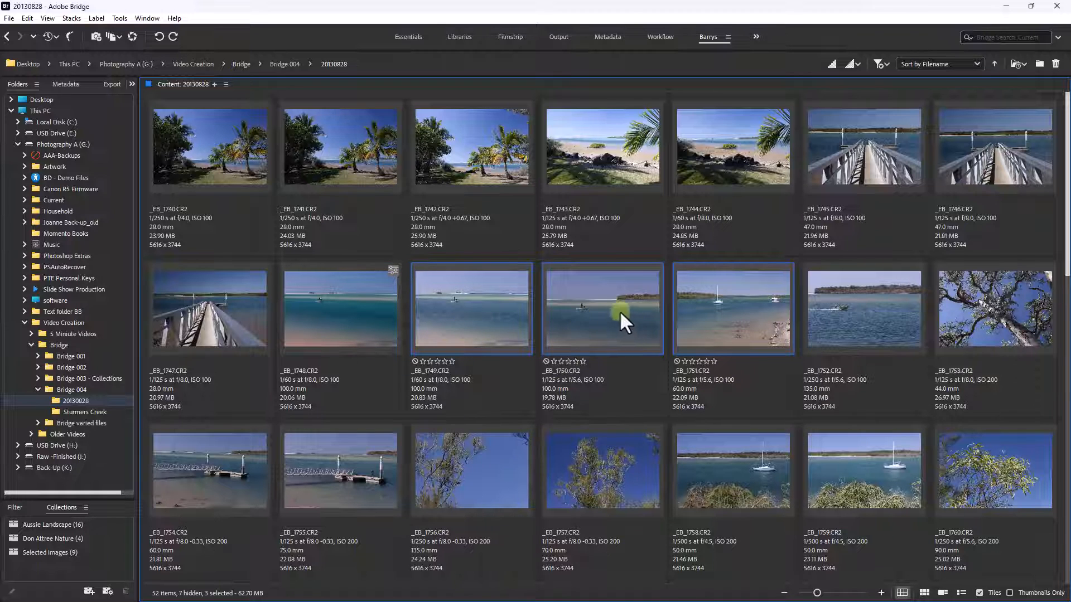
mouse_move(340, 326)
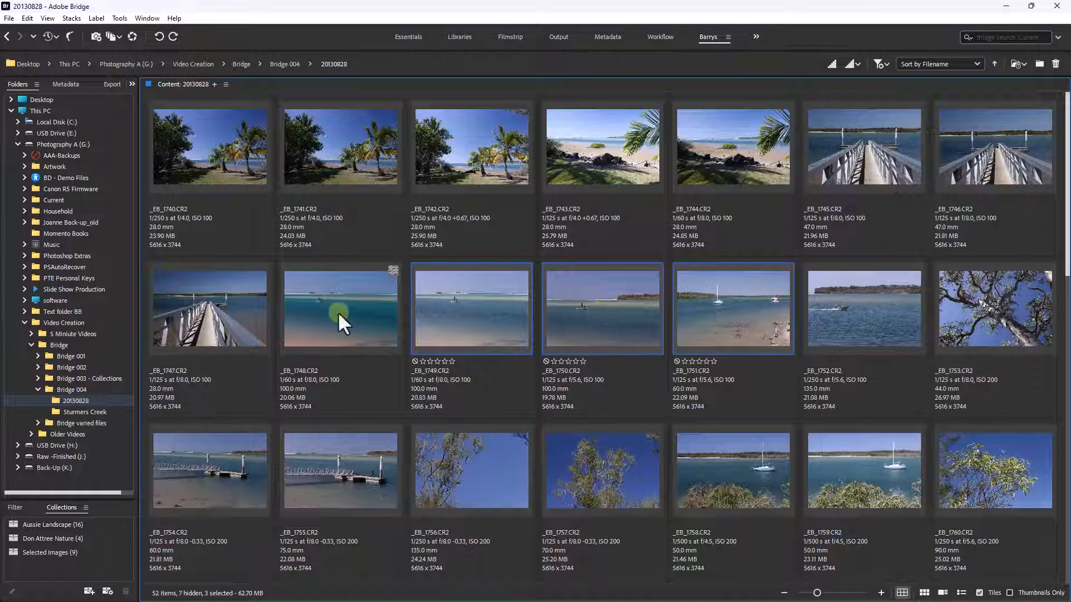
Paste the copied Camera Raw settings, with Healing ticked, onto _EB_1747, _EB_1749, _EB_1750 and _EB_1751.
right_click(589, 309)
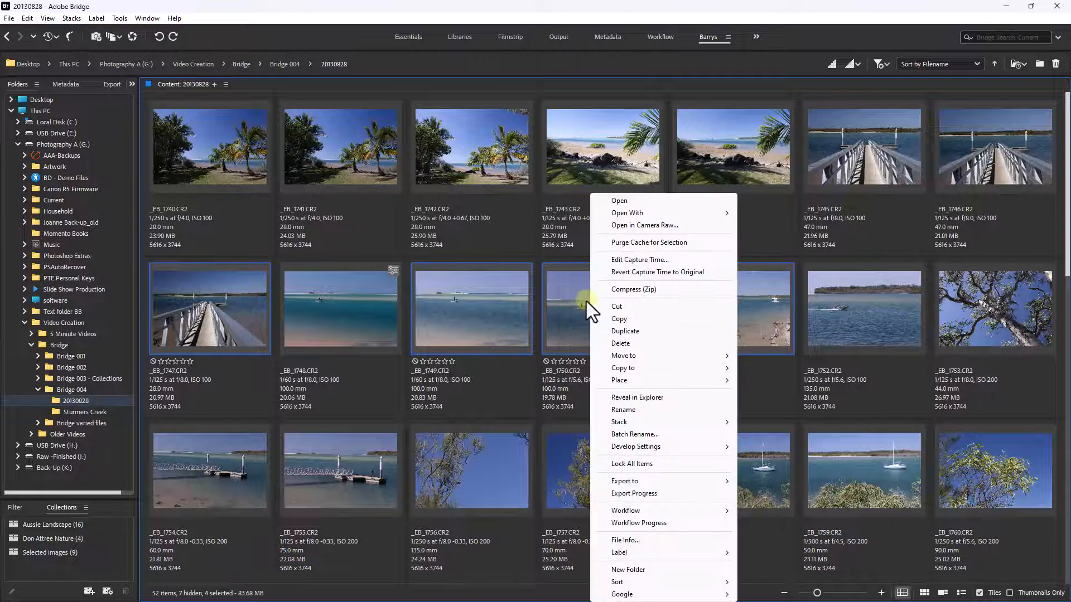
mouse_move(636, 447)
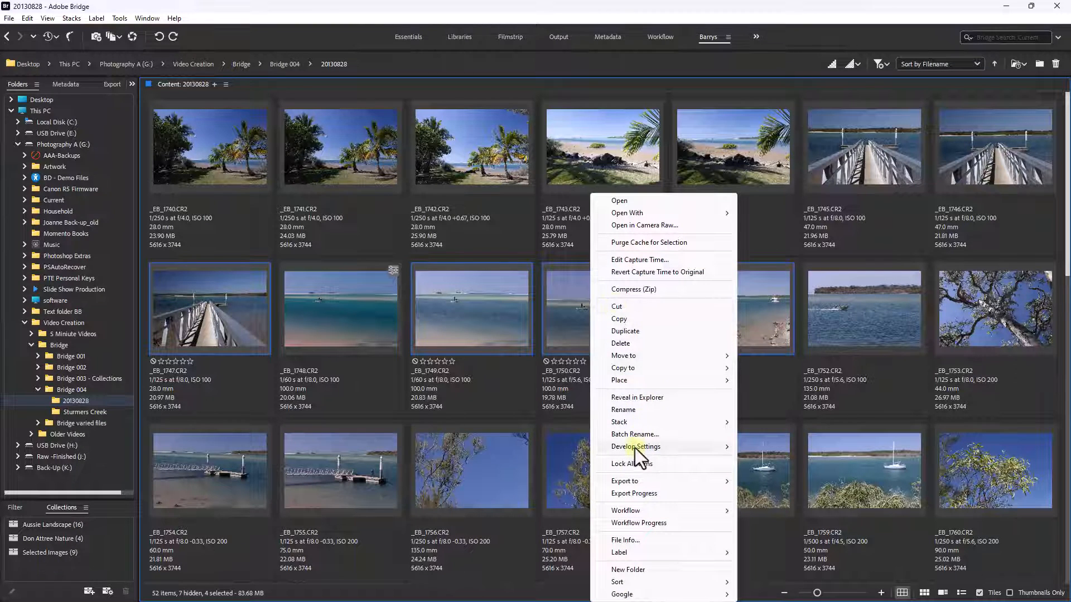
left_click(641, 446)
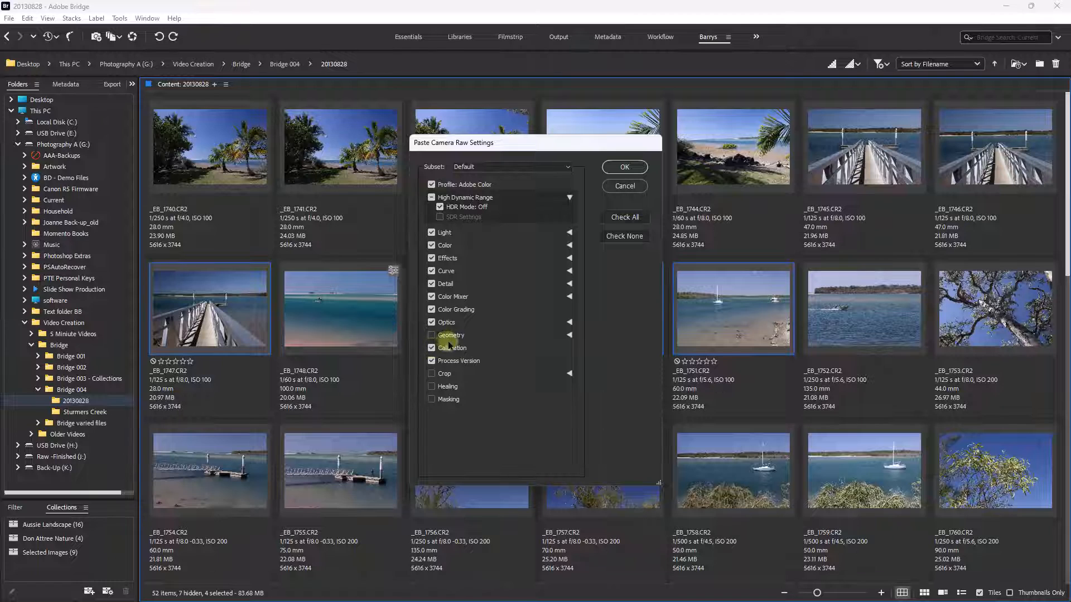
left_click(432, 347)
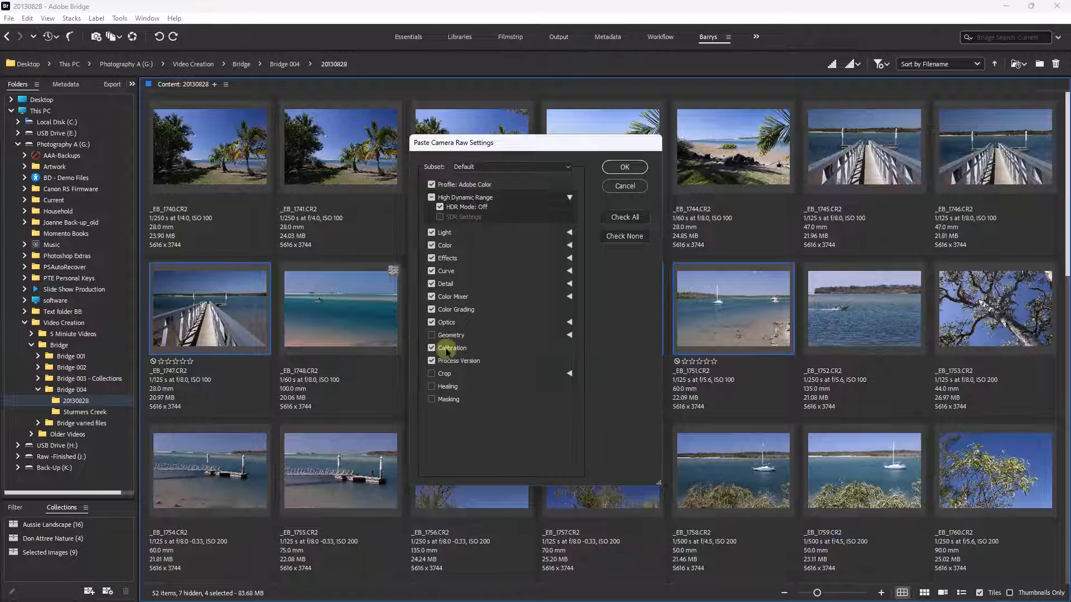
left_click(432, 348)
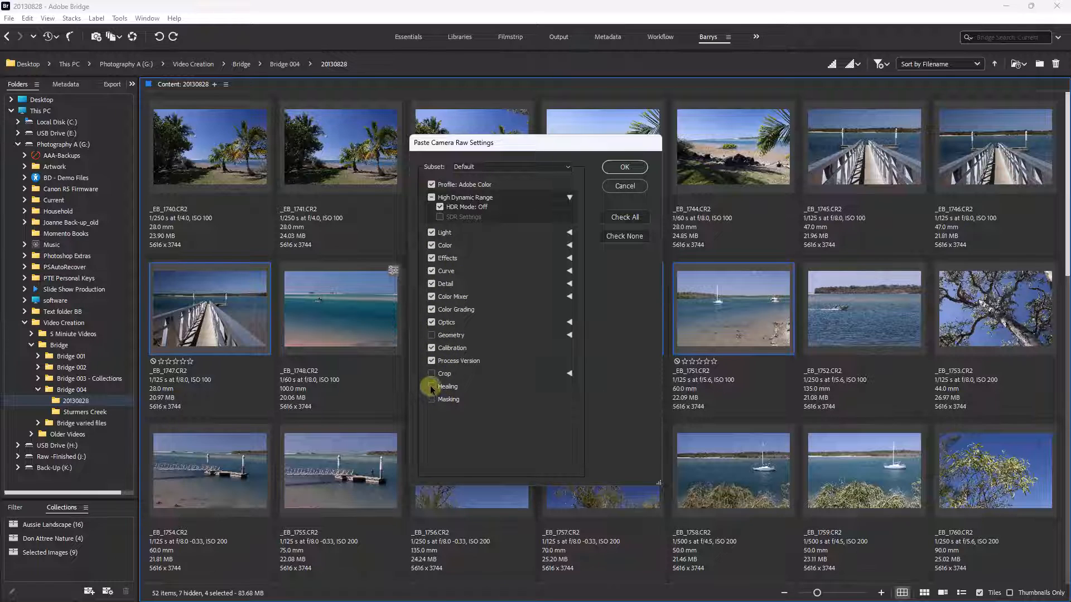
left_click(431, 386)
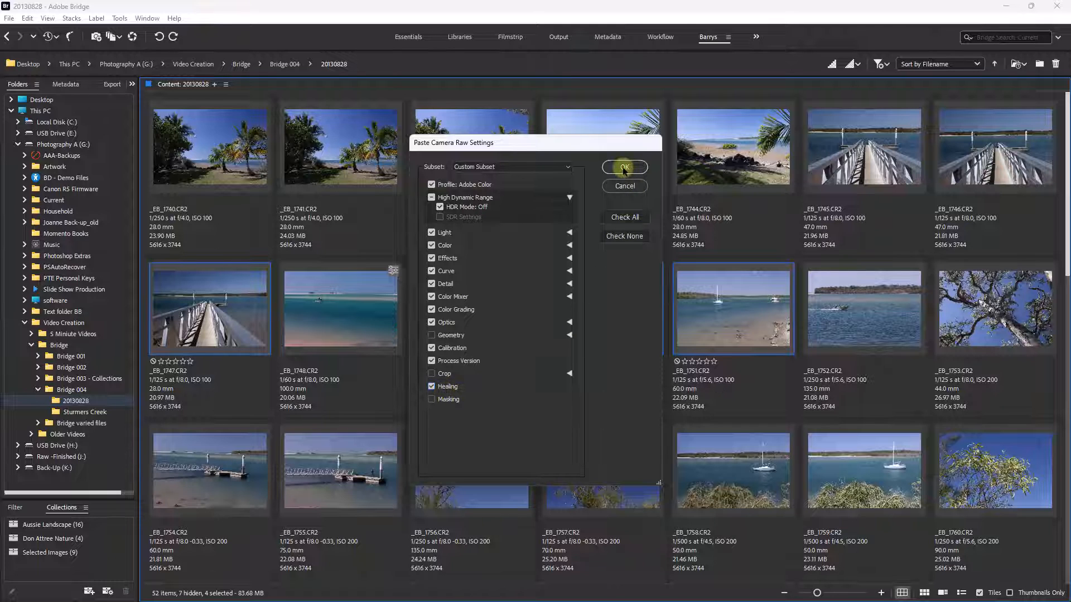
left_click(624, 166)
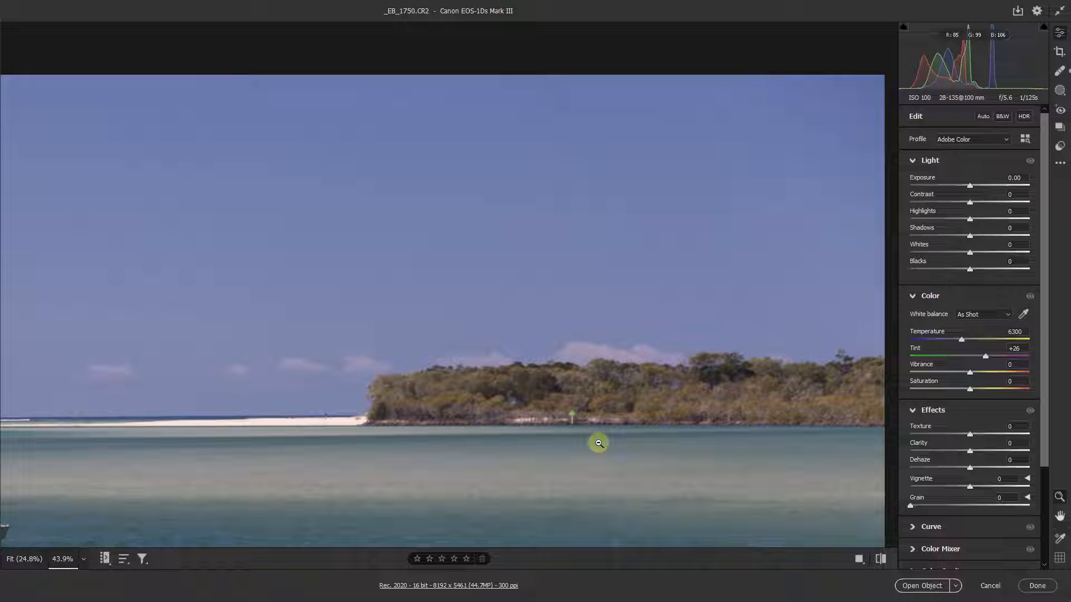
left_click(989, 586)
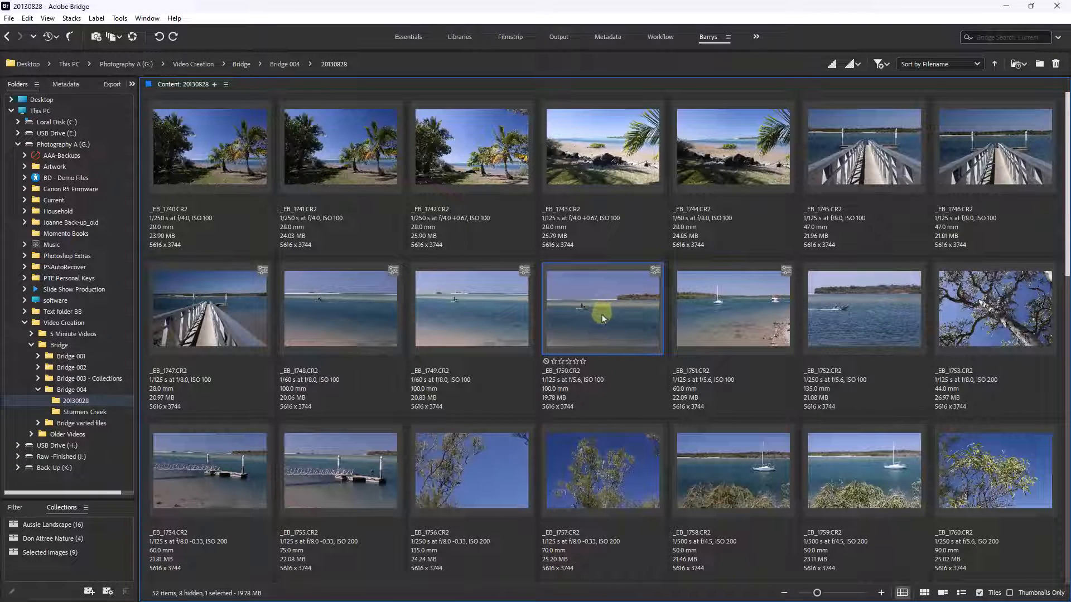
mouse_move(613, 310)
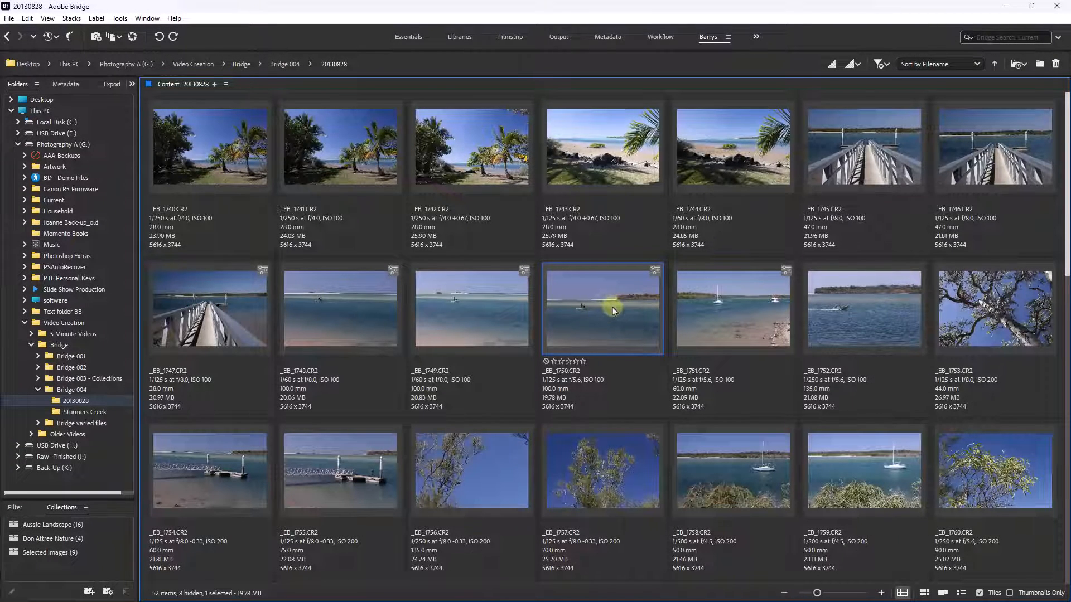
mouse_move(605, 316)
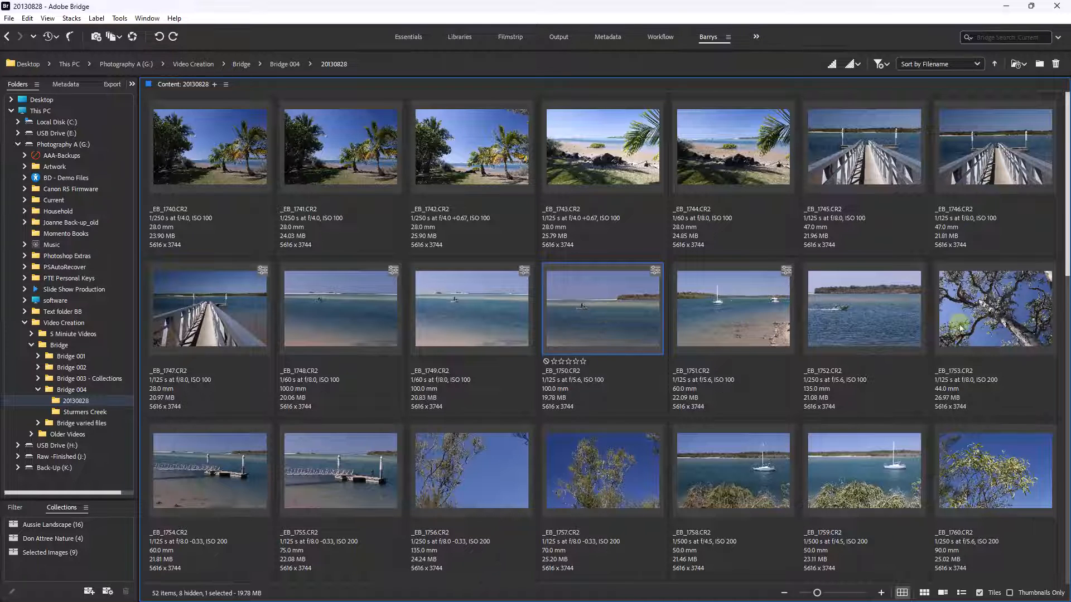
mouse_move(1063, 264)
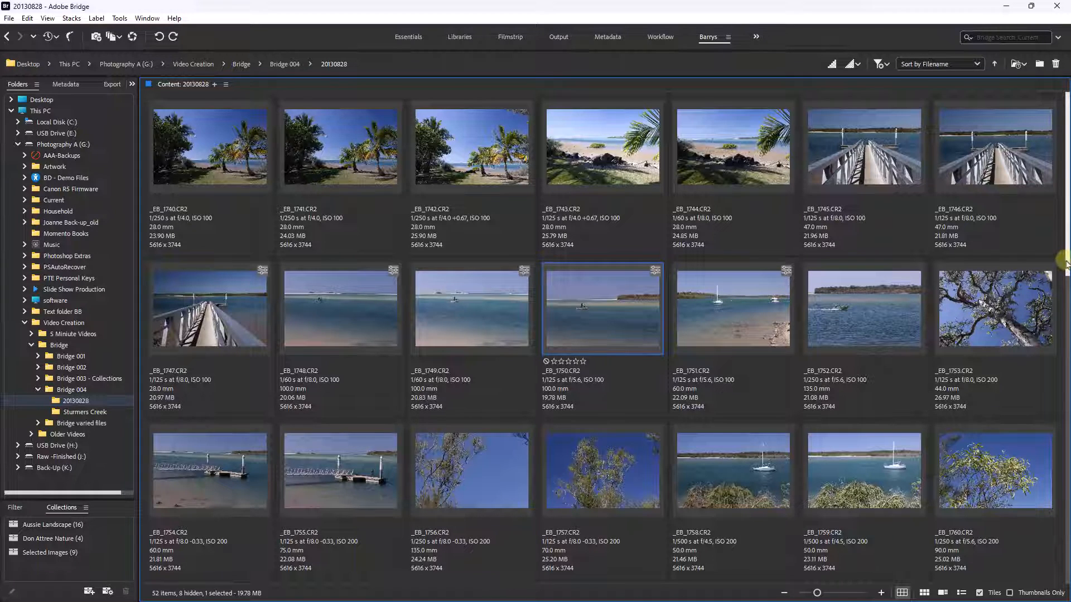
scroll("down", 3)
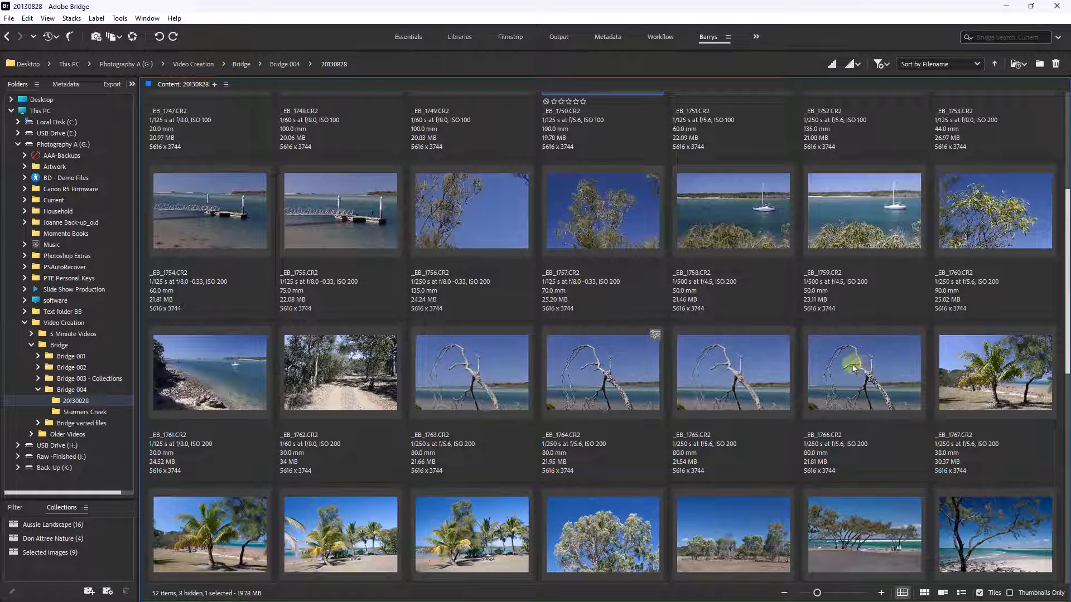
mouse_move(872, 383)
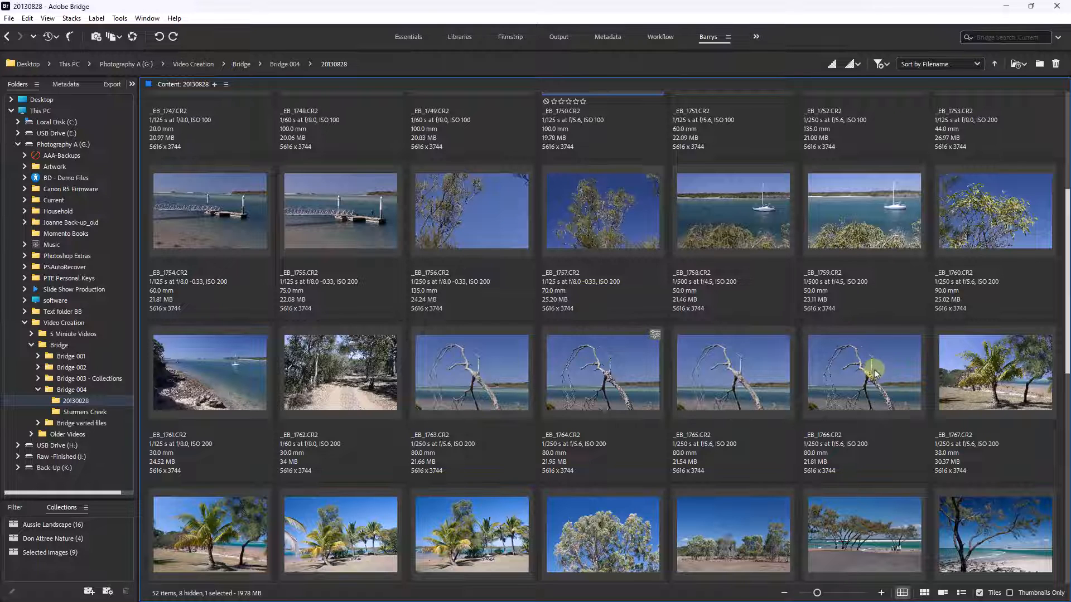
left_click(863, 373)
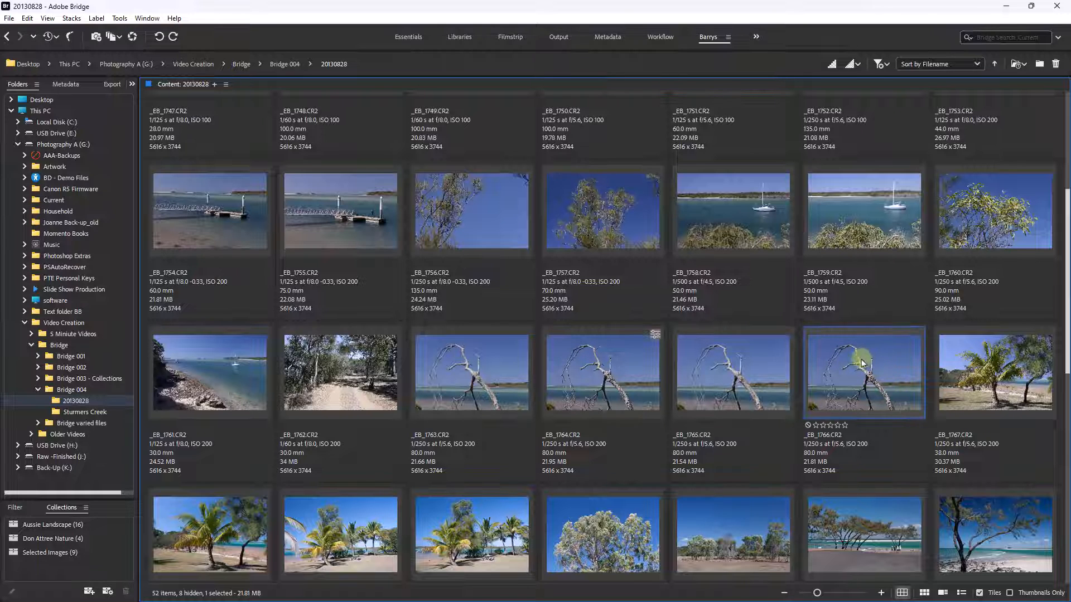
right_click(864, 373)
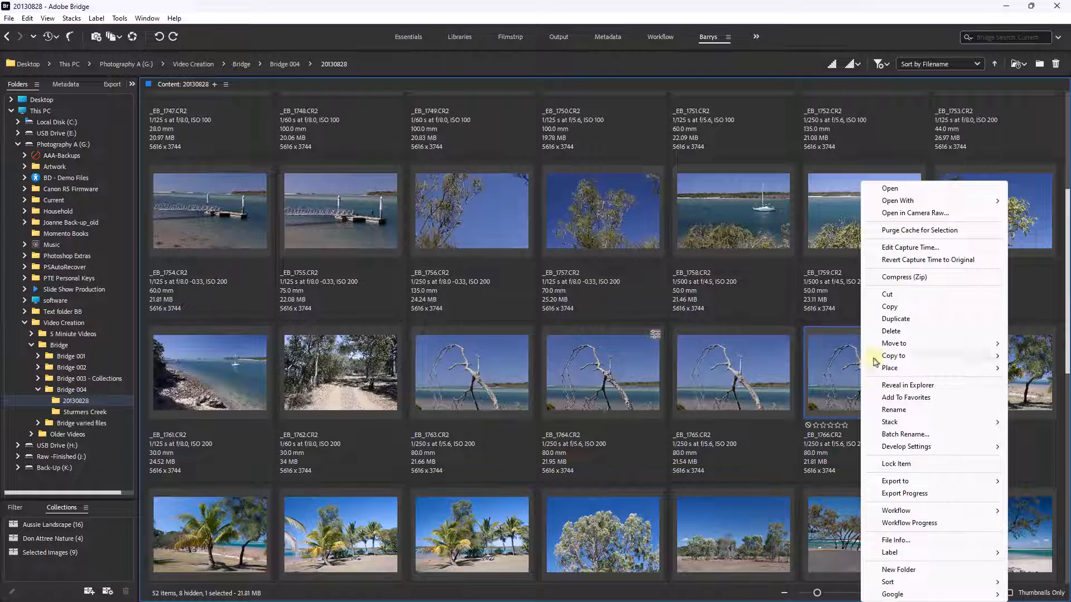
left_click(862, 371)
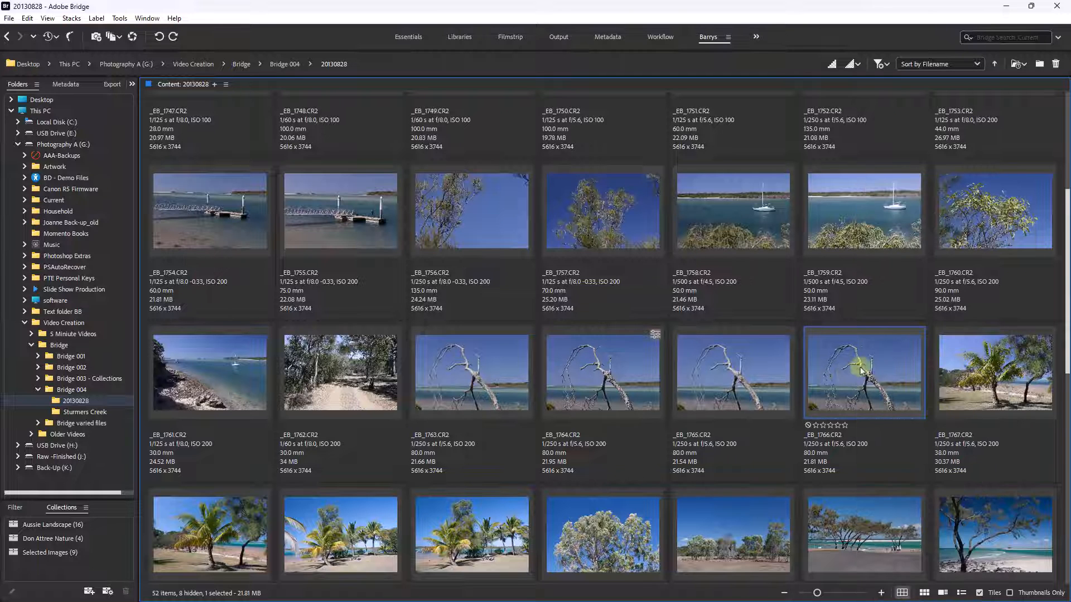
double_click(863, 373)
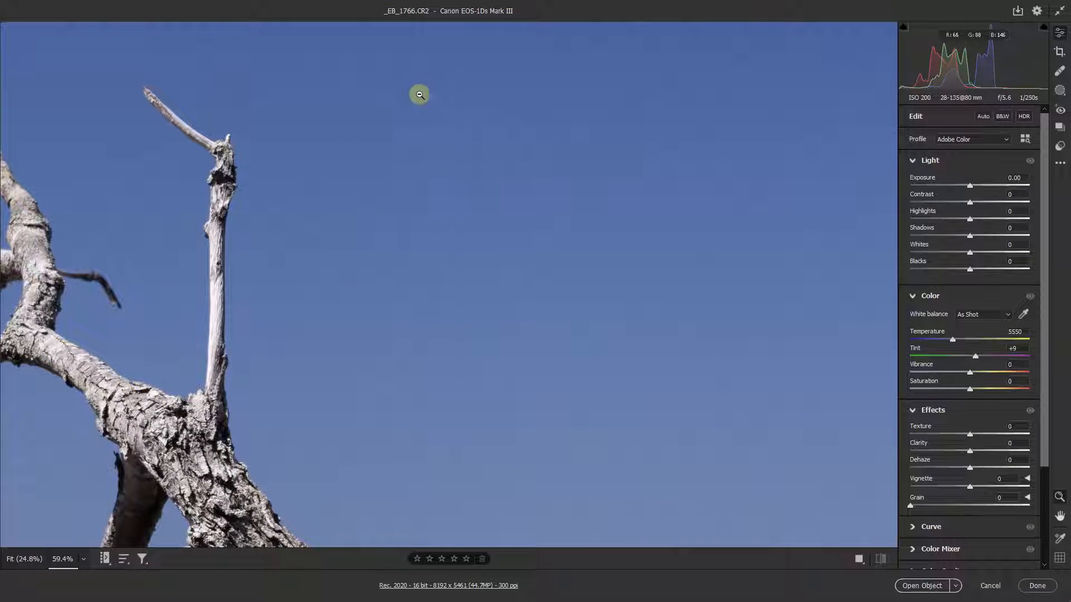
left_click_drag(420, 94, 448, 442)
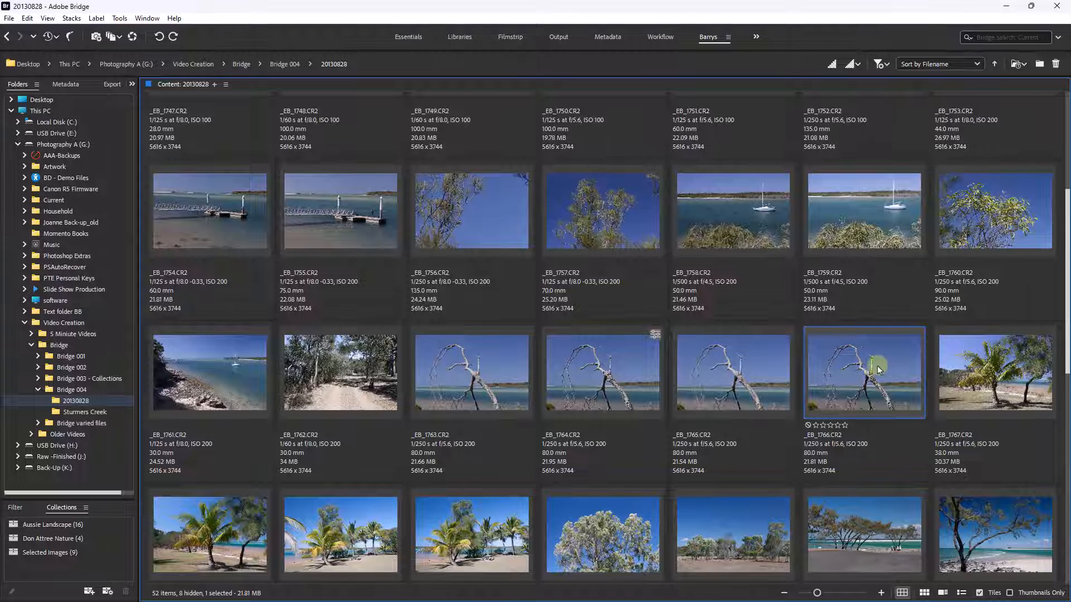
Paste the copied Camera Raw settings with Healing onto the dead-tree photo _EB_1766.
right_click(877, 365)
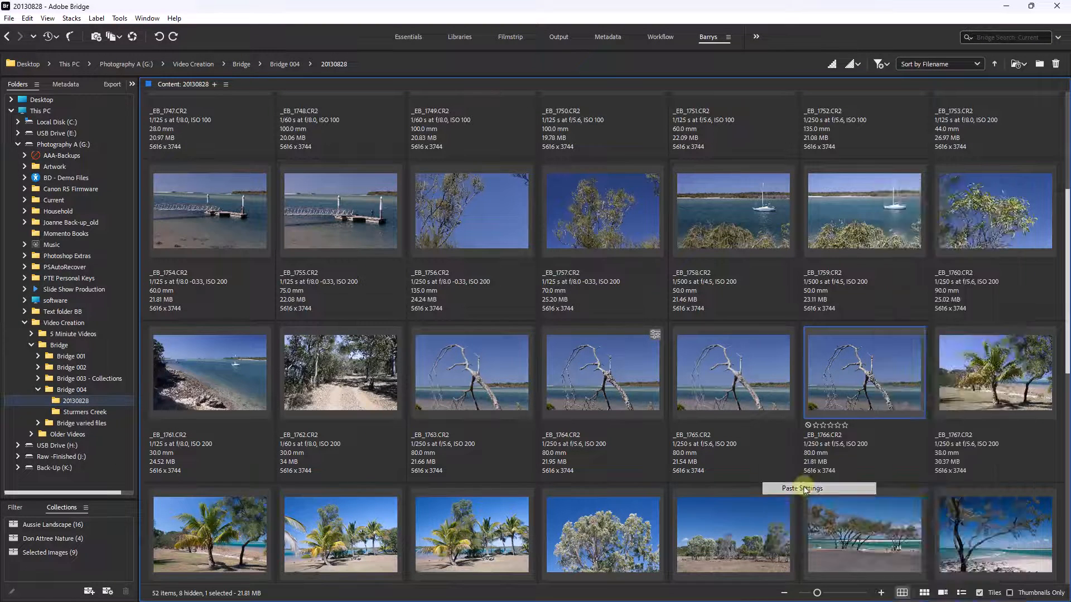
left_click(802, 488)
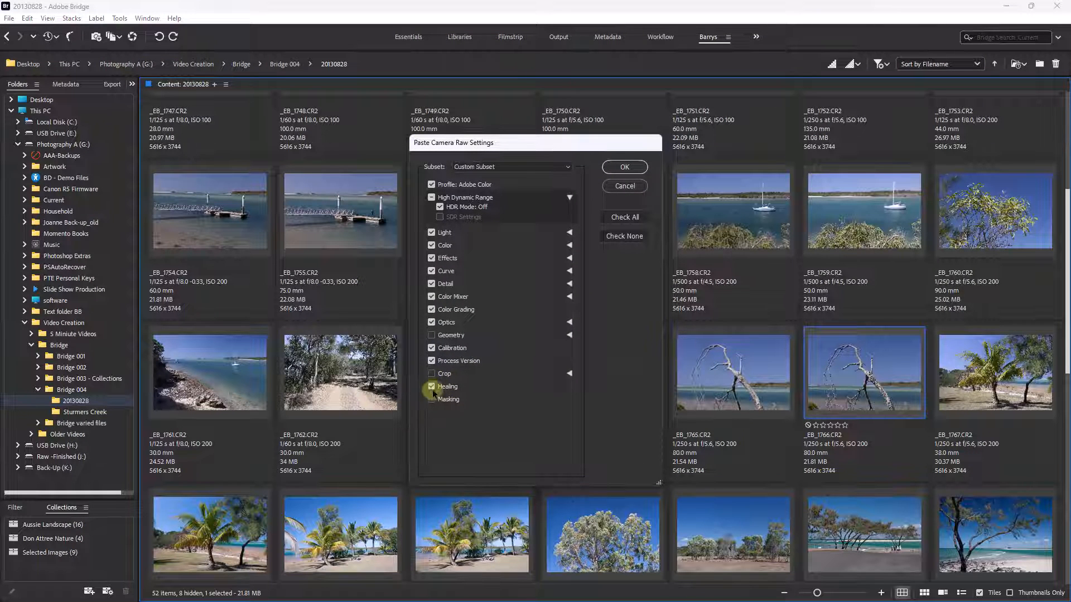
left_click(624, 167)
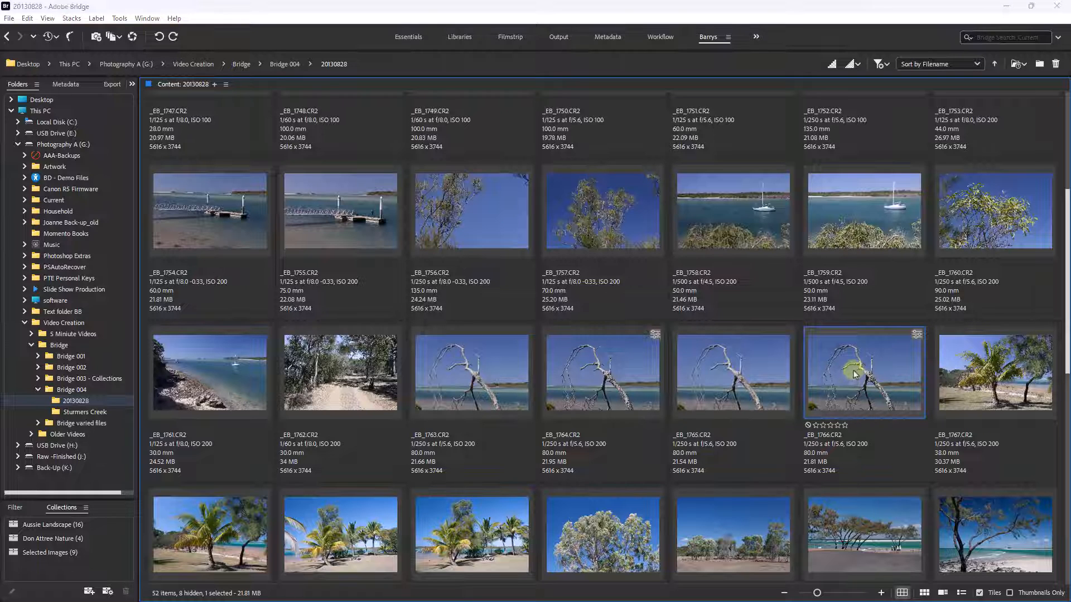
double_click(864, 372)
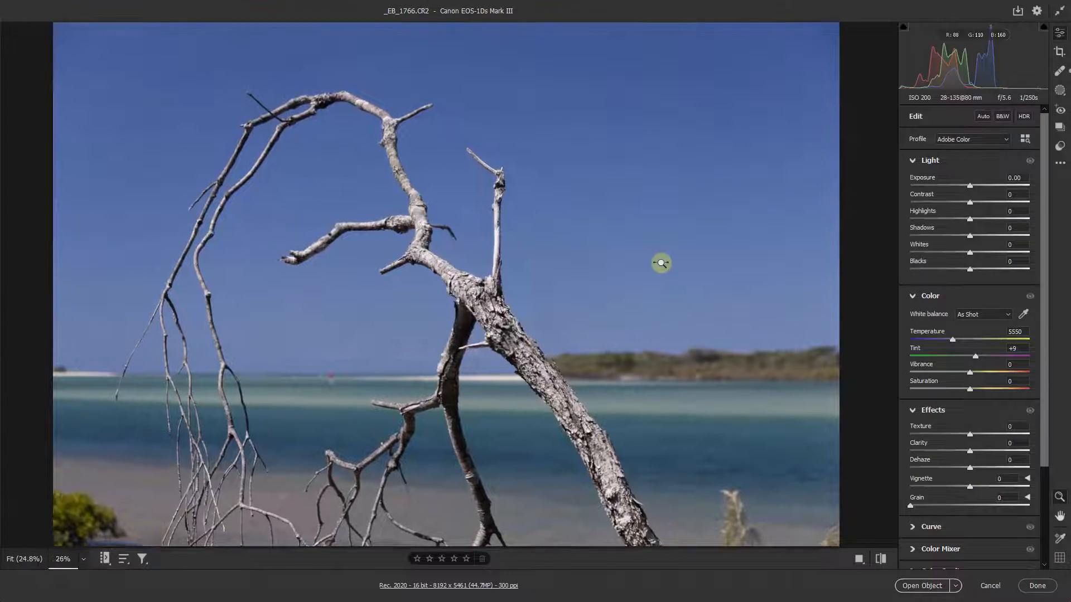
left_click(661, 263)
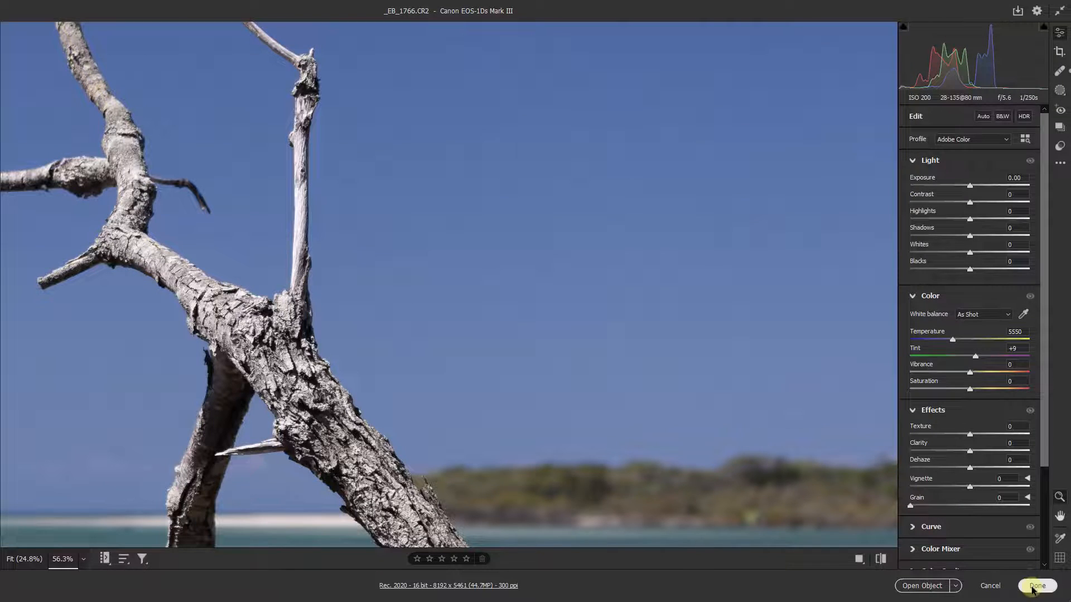
left_click(1037, 586)
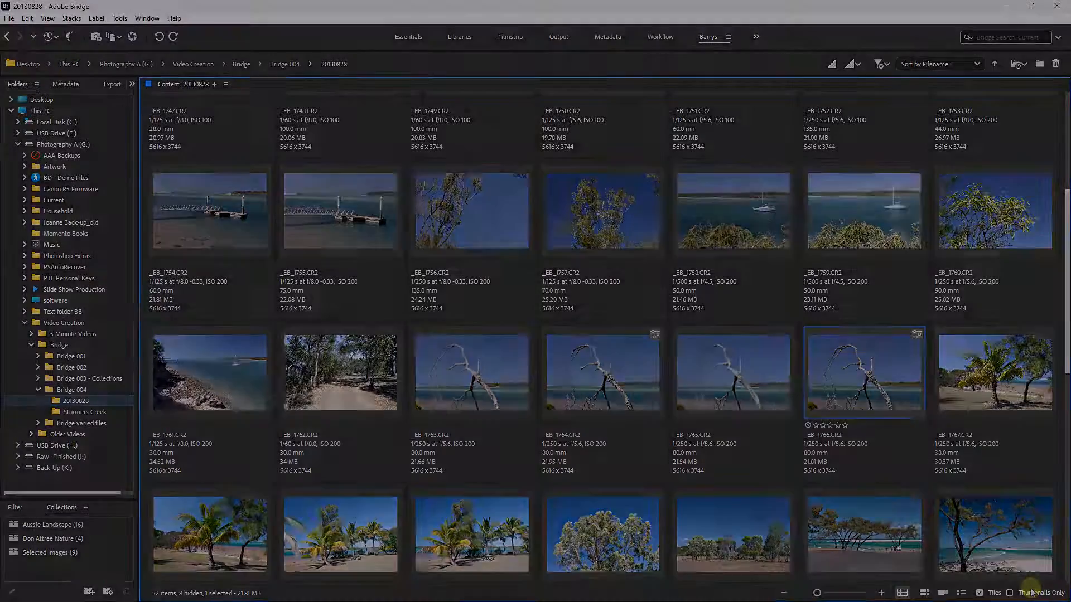